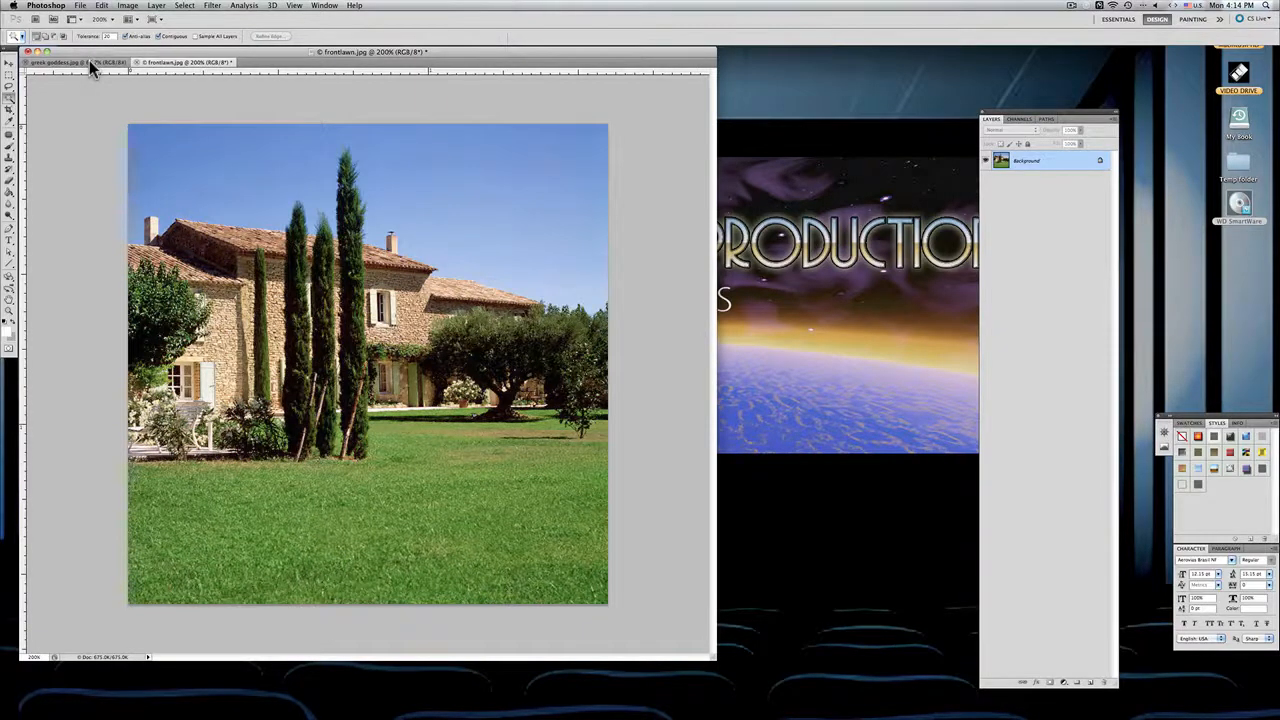
- Make the greek goddess statue document the active tab
{"action": "left_click", "coordinate": [56, 62]}
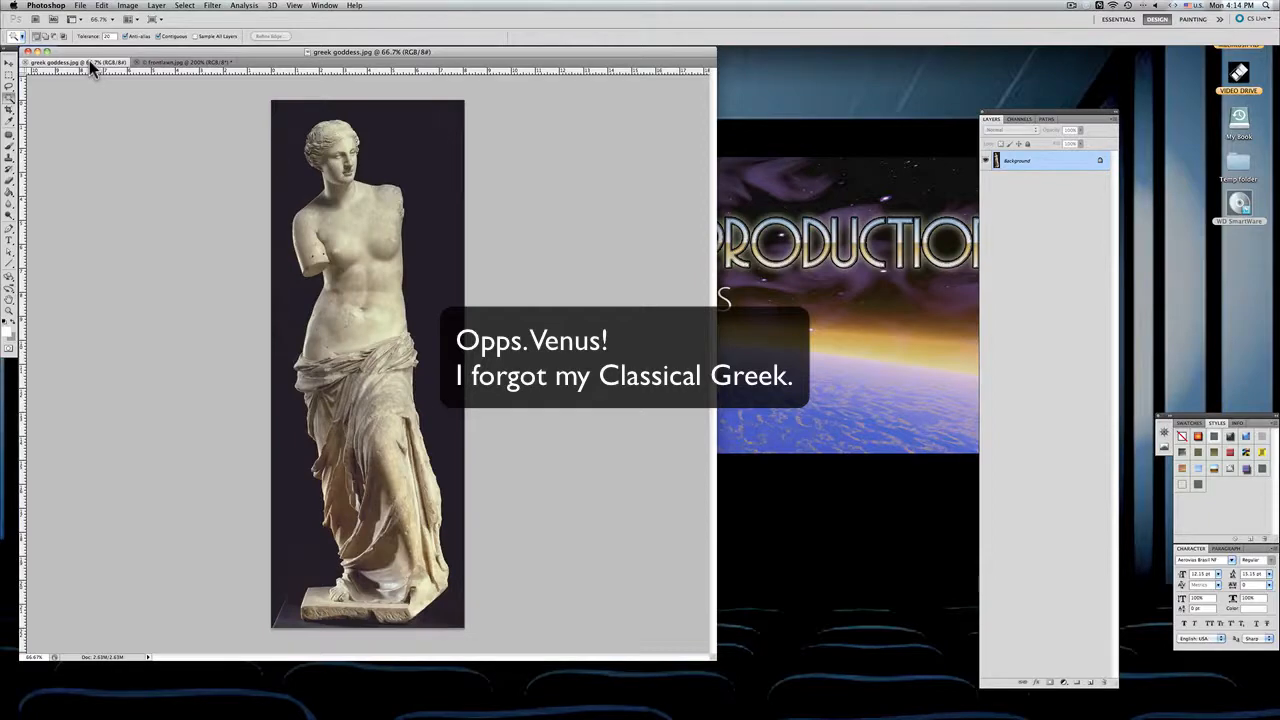
{"action": "mouse_move", "coordinate": [204, 92]}
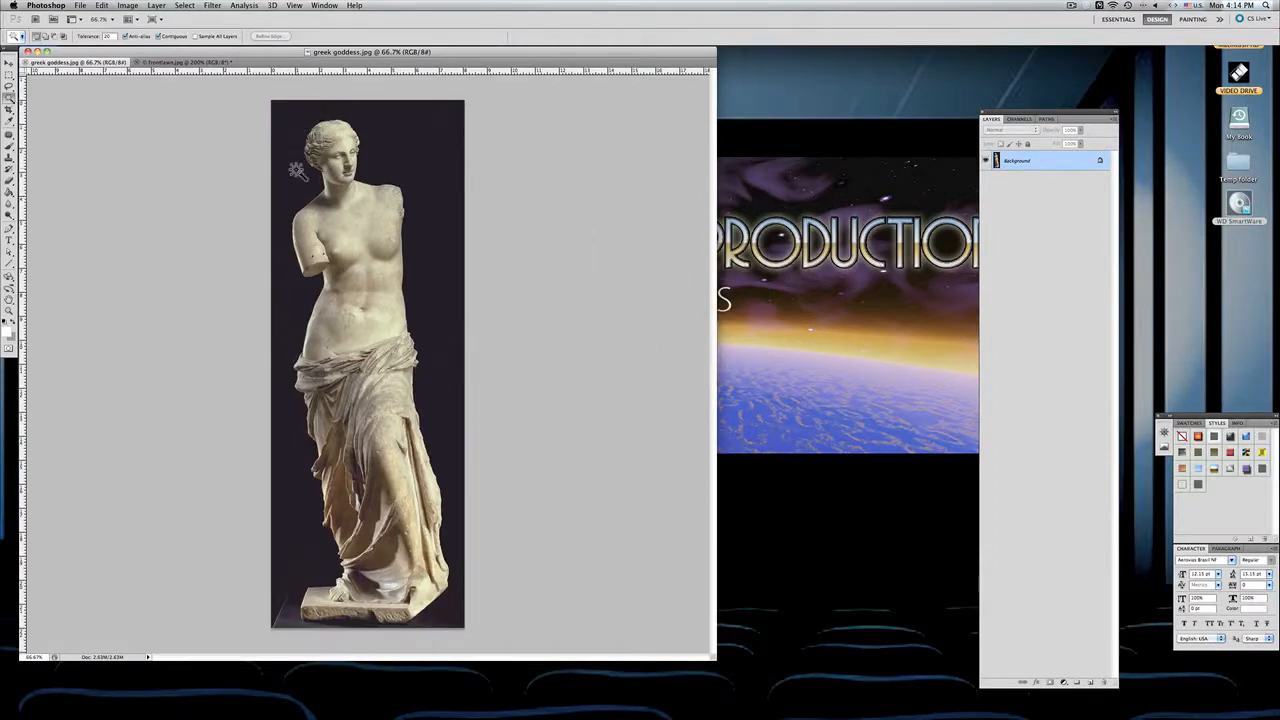
{"action": "mouse_move", "coordinate": [282, 396]}
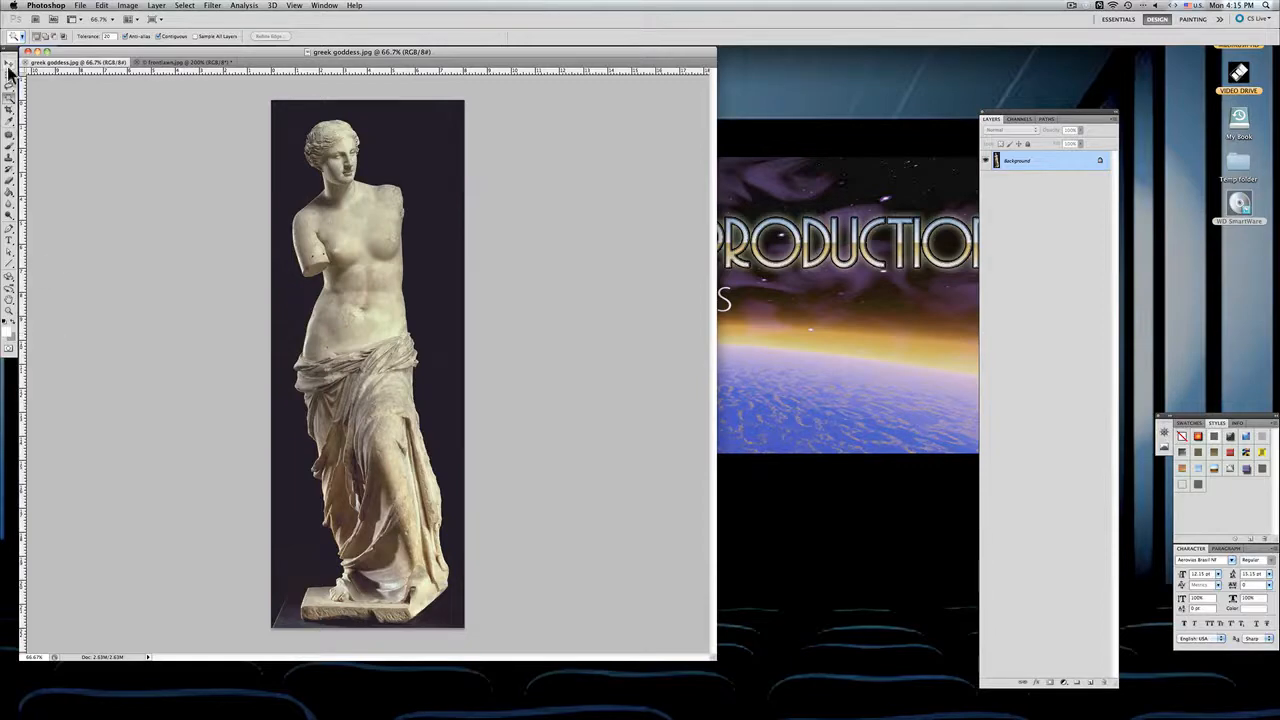
{"action": "left_click", "coordinate": [8, 54]}
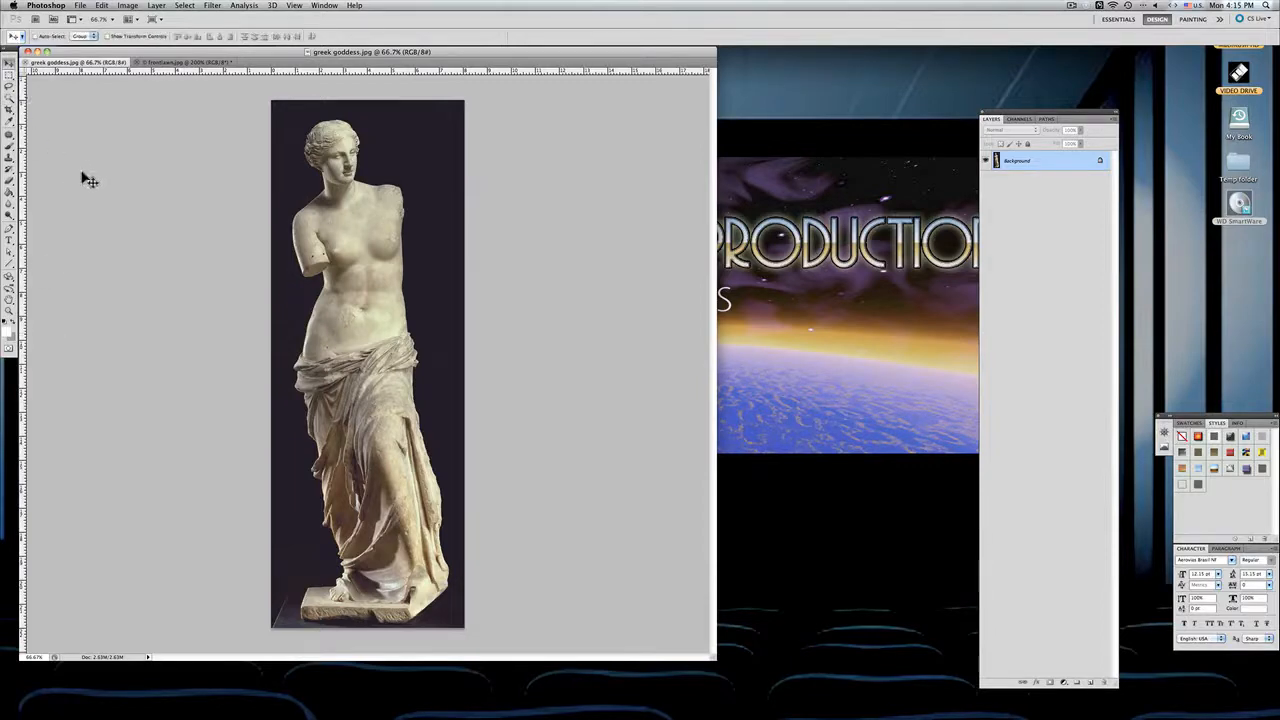
{"action": "mouse_move", "coordinate": [368, 200]}
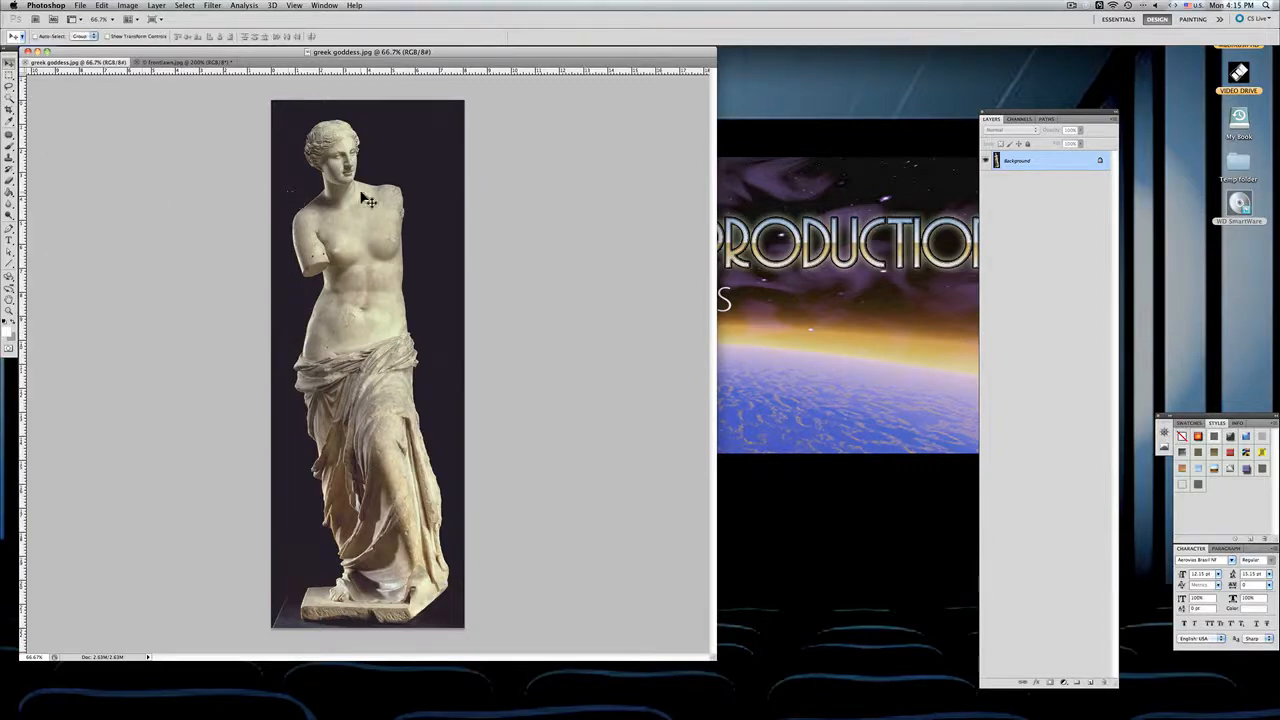
{"action": "mouse_move", "coordinate": [390, 220]}
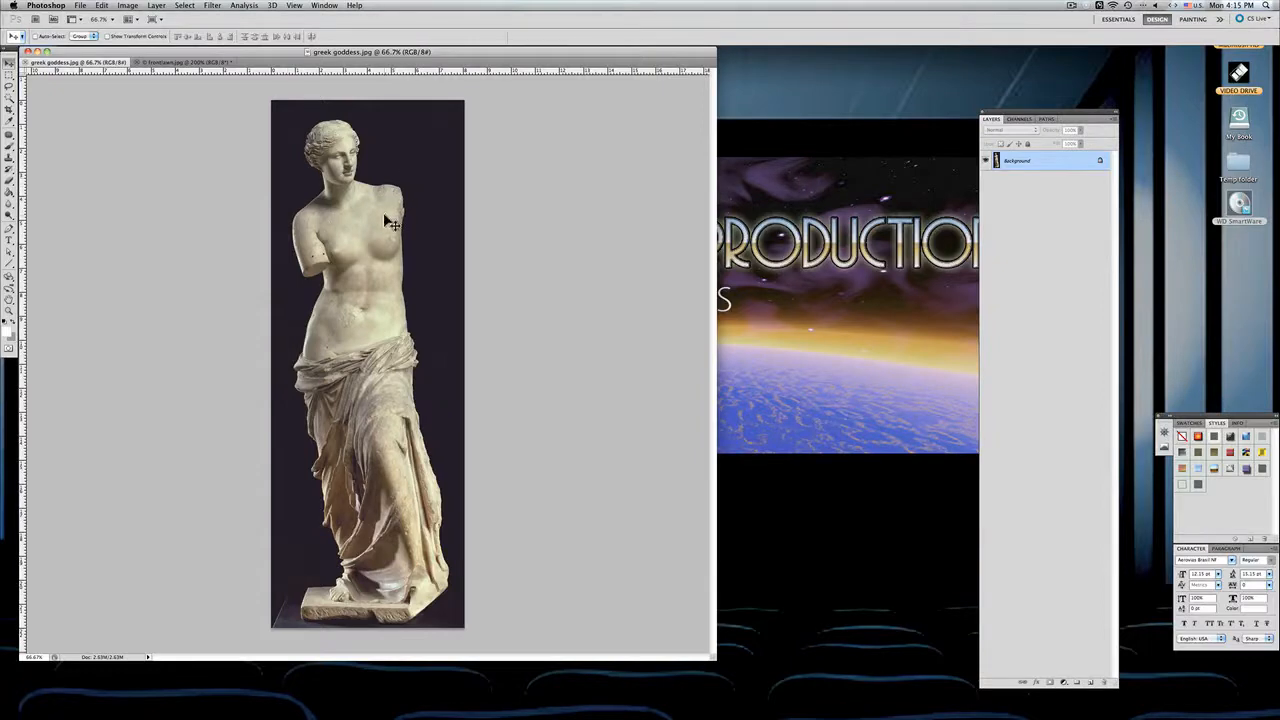
{"action": "mouse_move", "coordinate": [392, 218]}
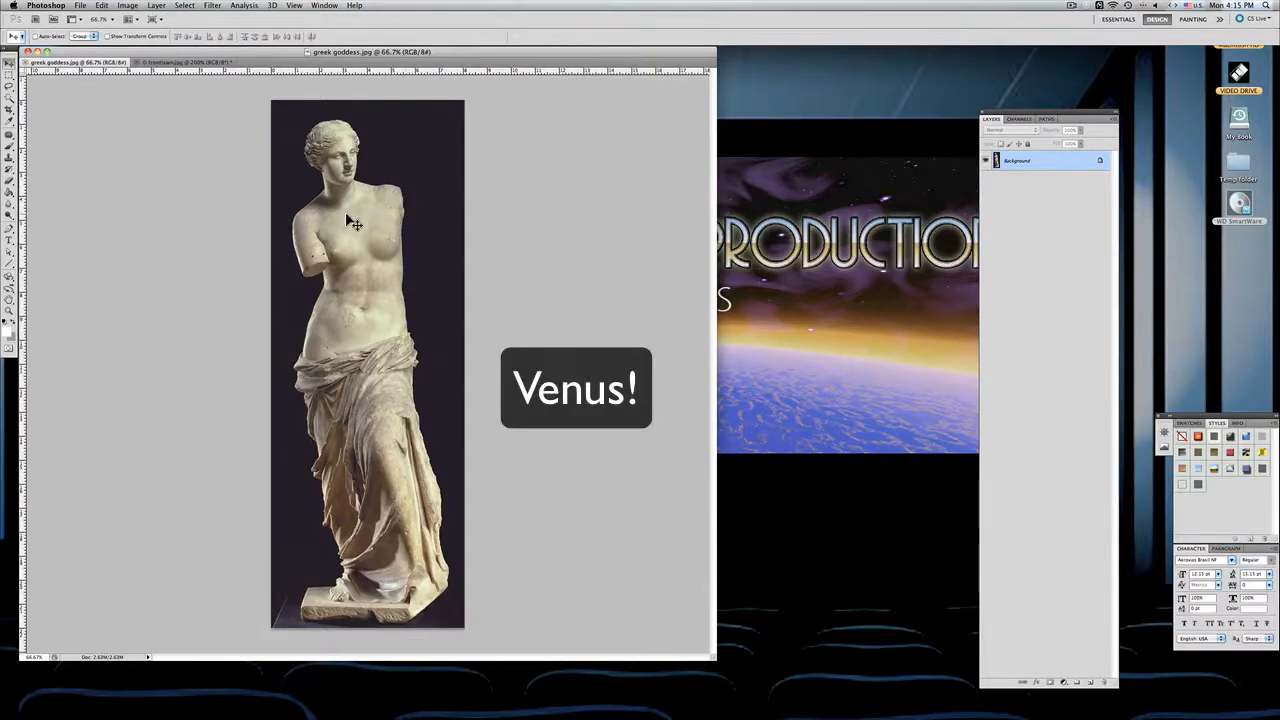
{"action": "mouse_move", "coordinate": [424, 192]}
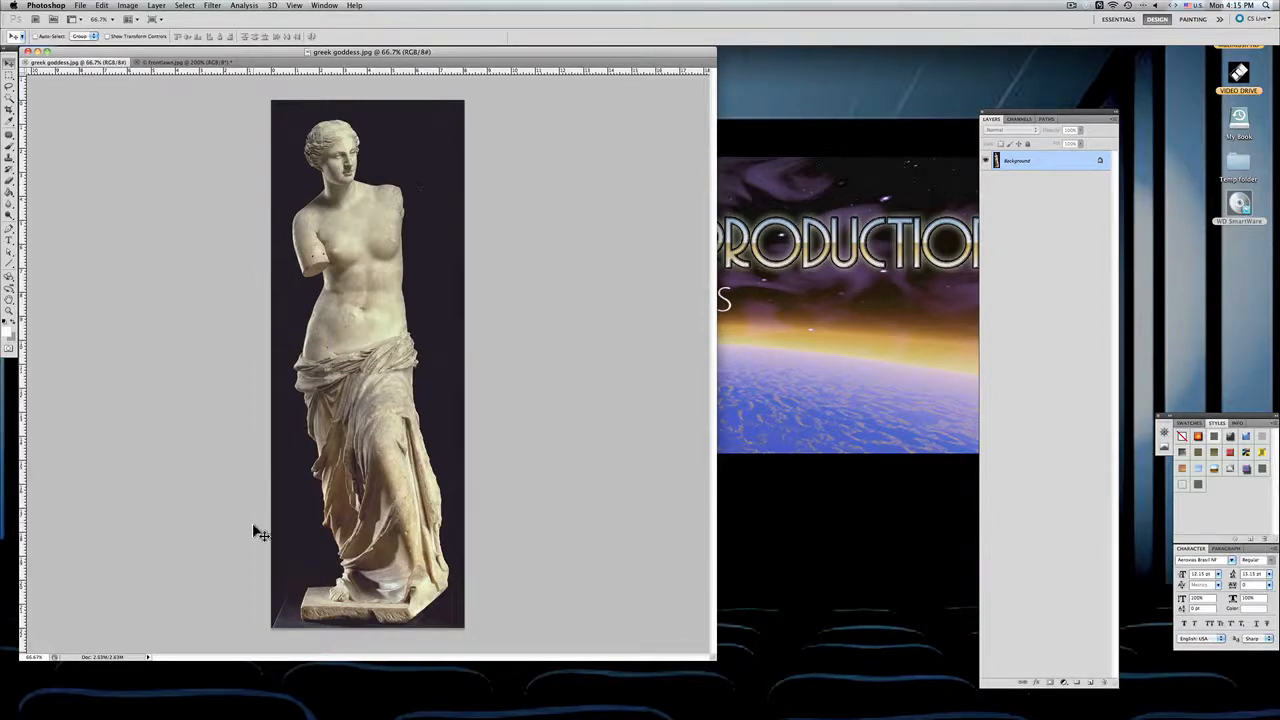
{"action": "mouse_move", "coordinate": [304, 604]}
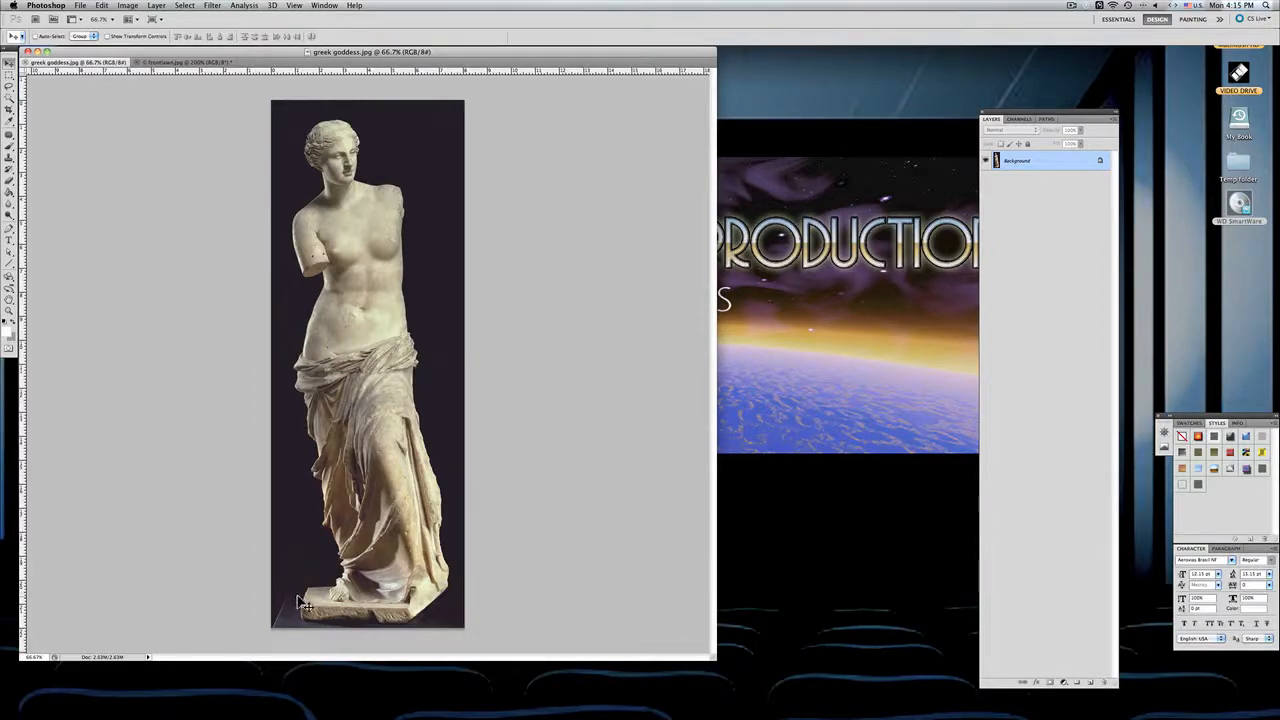
{"action": "mouse_move", "coordinate": [424, 630]}
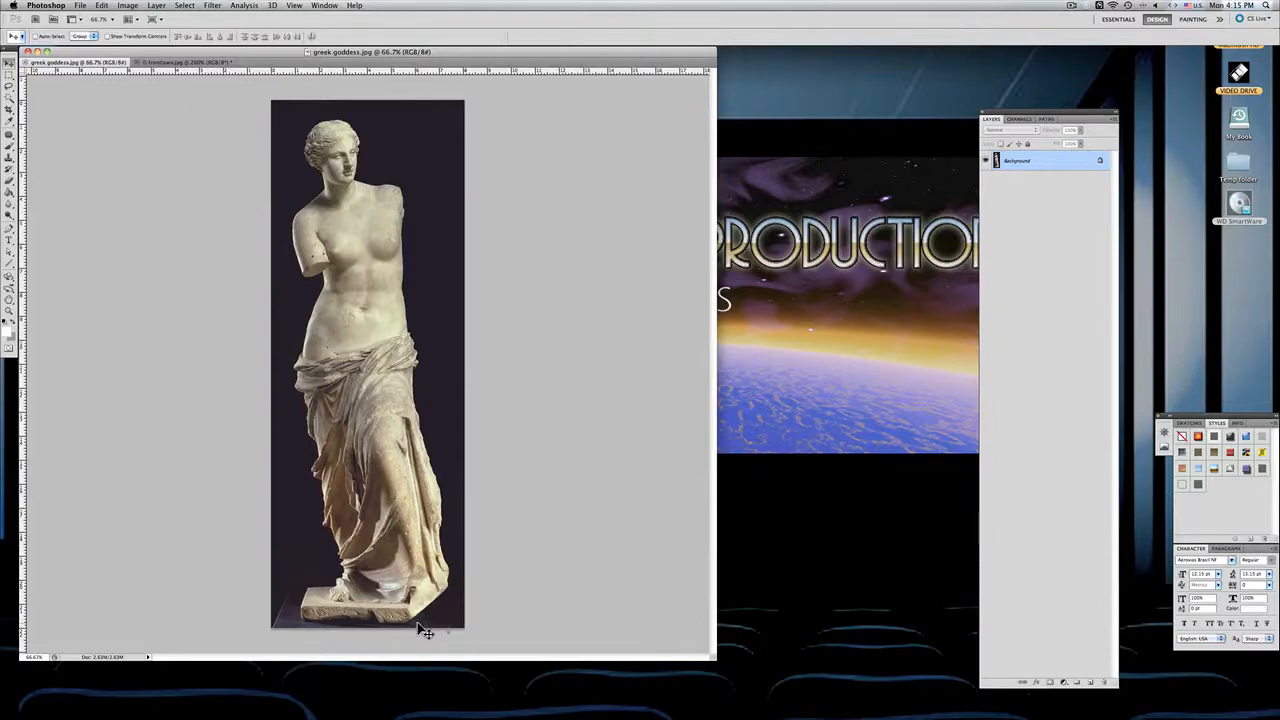
{"action": "mouse_move", "coordinate": [308, 578]}
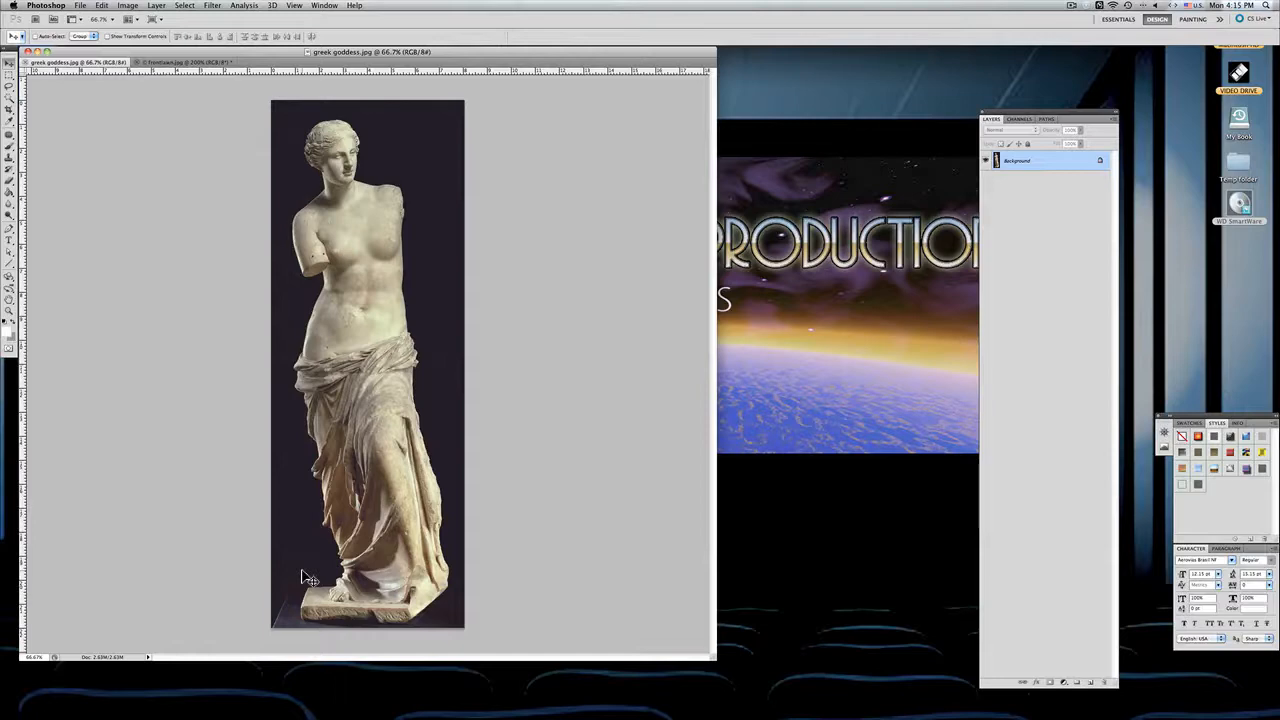
{"action": "mouse_move", "coordinate": [308, 560]}
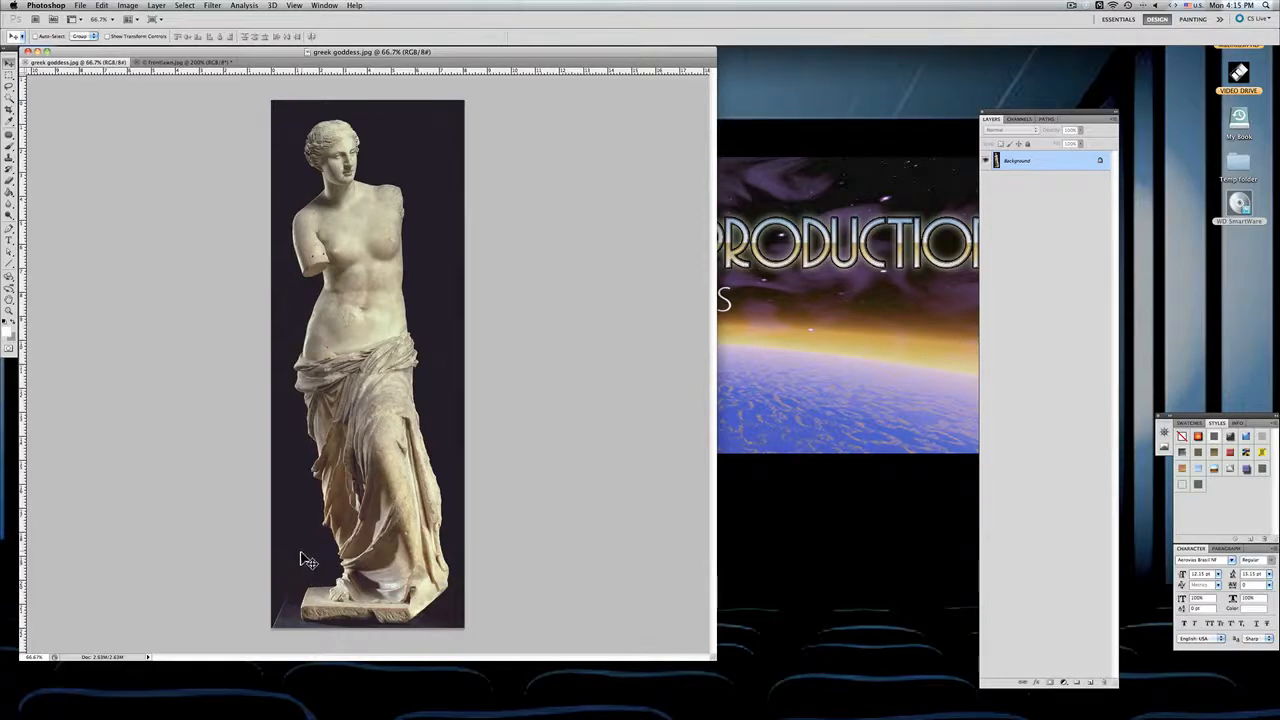
{"action": "mouse_move", "coordinate": [136, 536]}
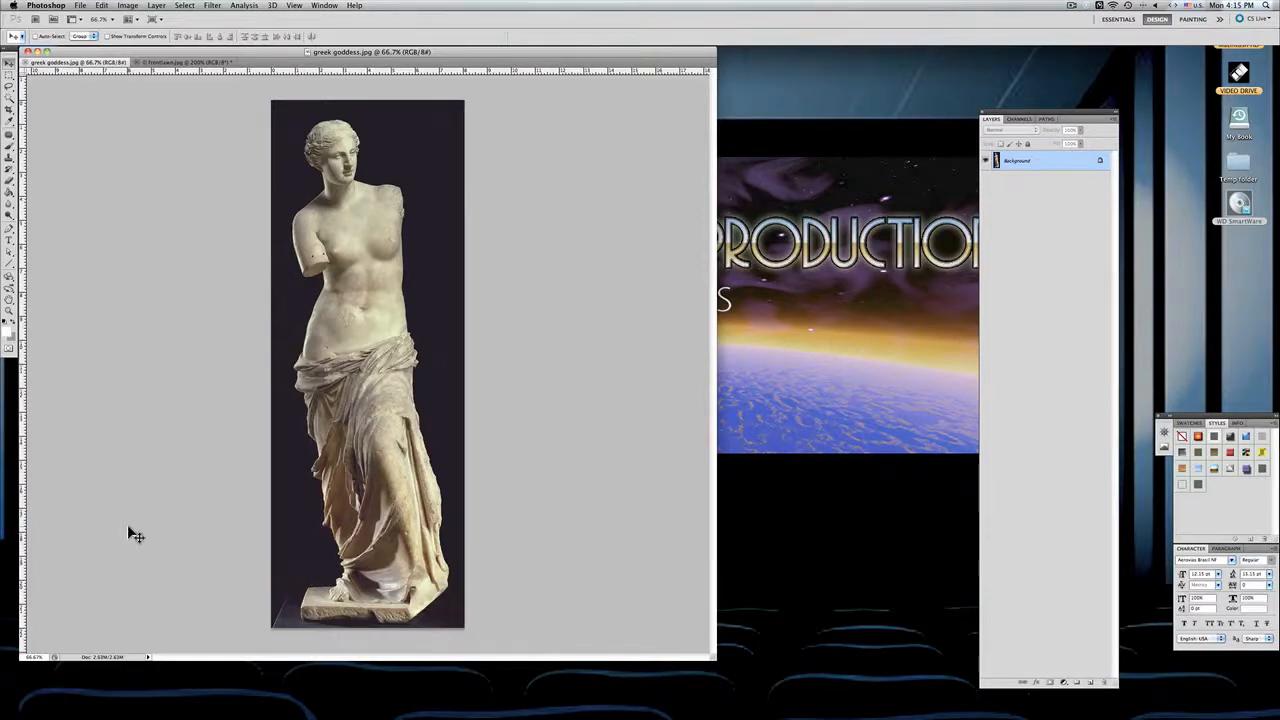
{"action": "mouse_move", "coordinate": [92, 130]}
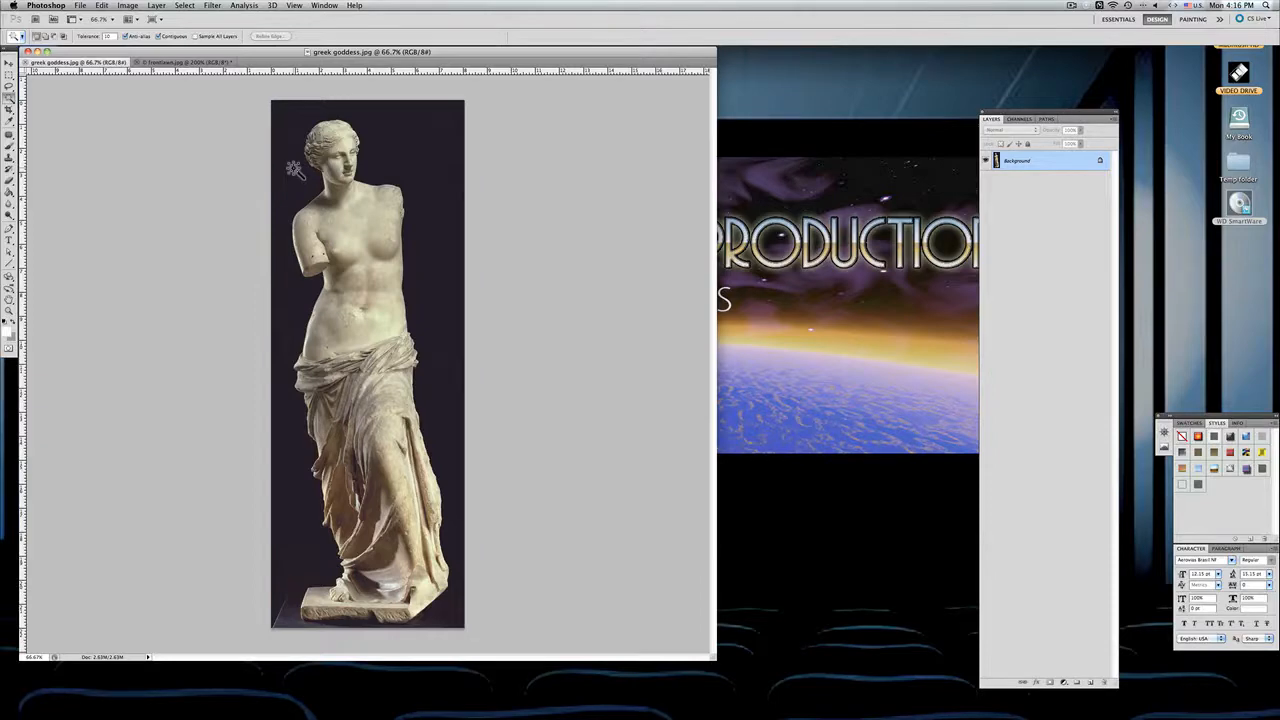
- Magic Wand the dark background, then inspect the selection edge at 100% from base to head
{"action": "left_click", "coordinate": [292, 168]}
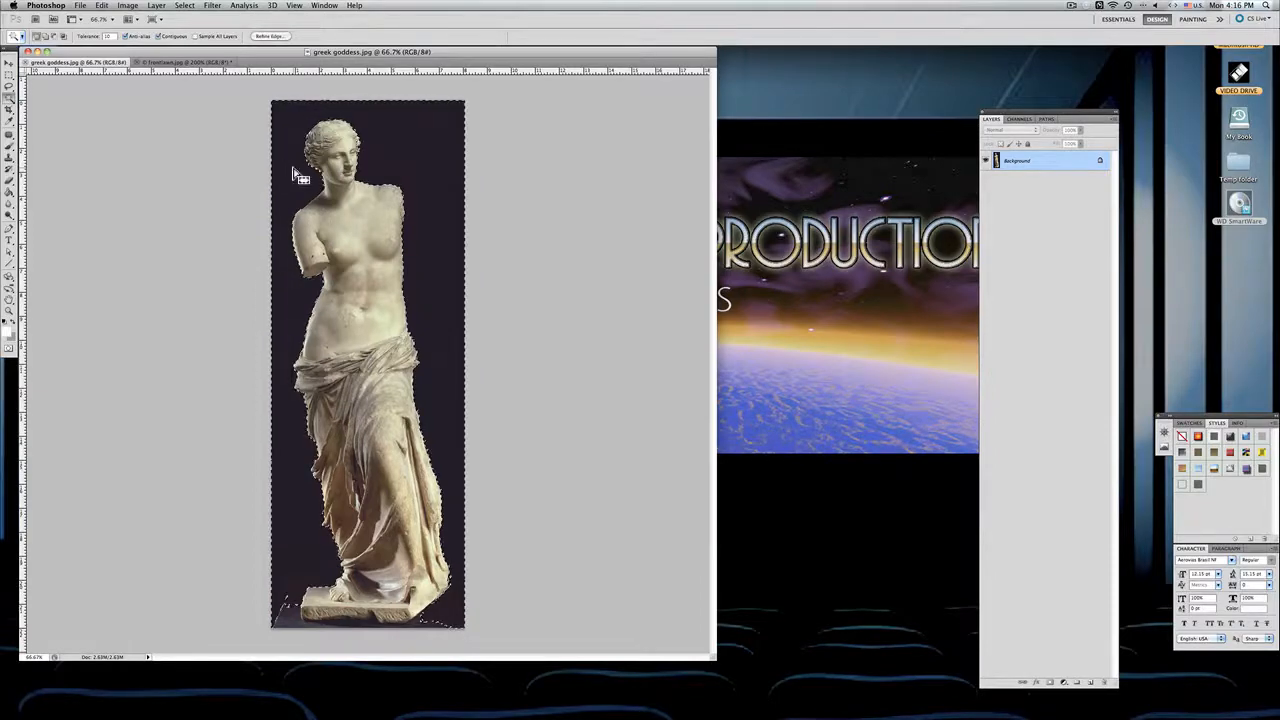
{"action": "left_click", "coordinate": [232, 364]}
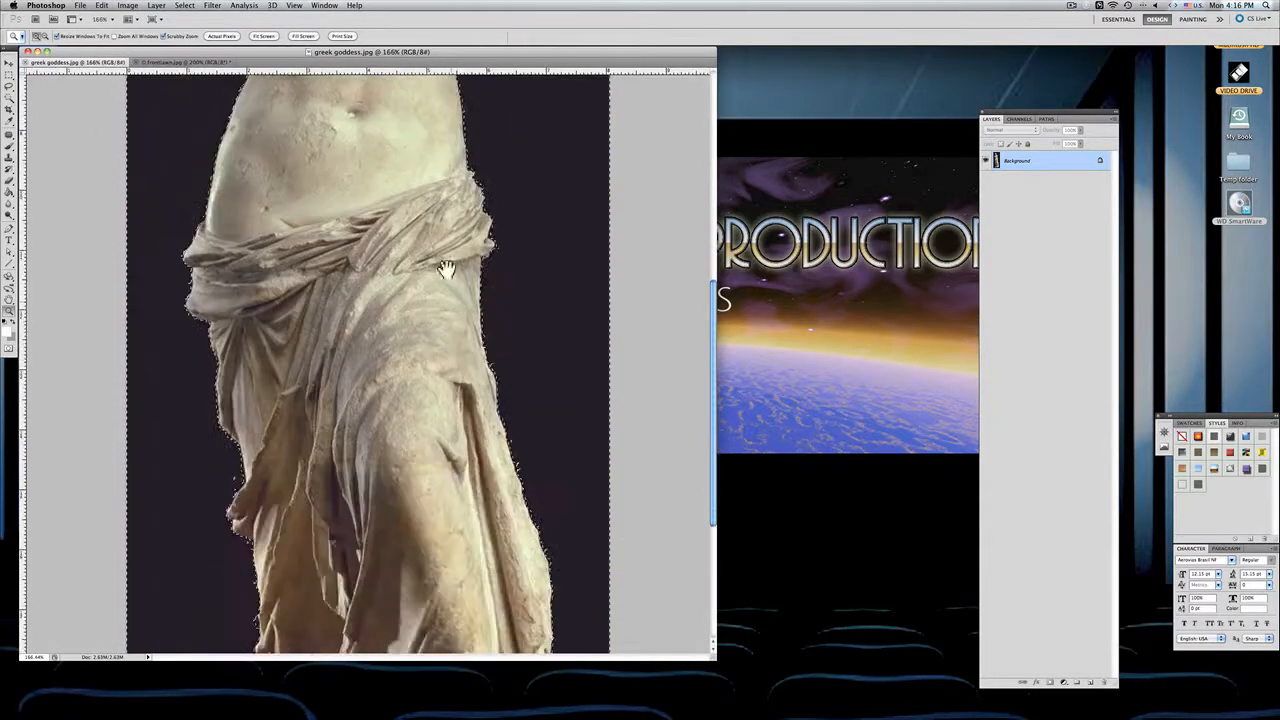
{"action": "left_click_drag", "start_coordinate": [444, 268], "coordinate": [476, 412]}
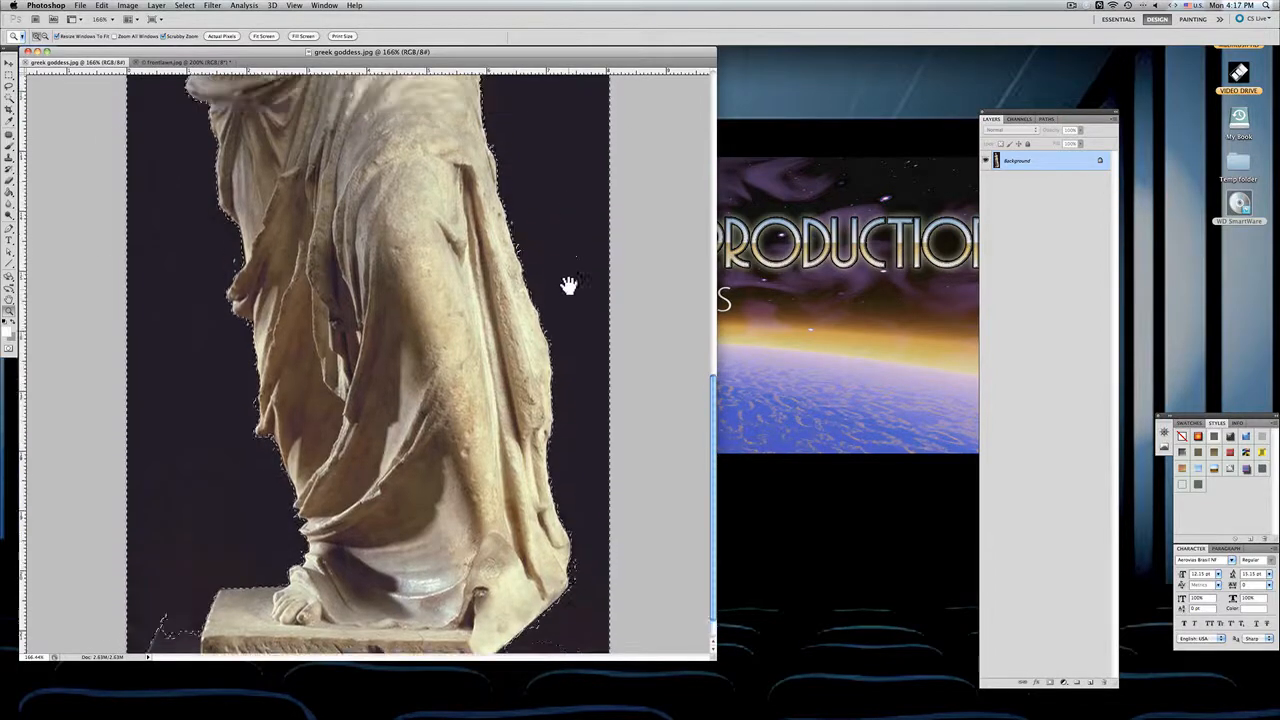
{"action": "left_click_drag", "start_coordinate": [568, 288], "coordinate": [508, 348]}
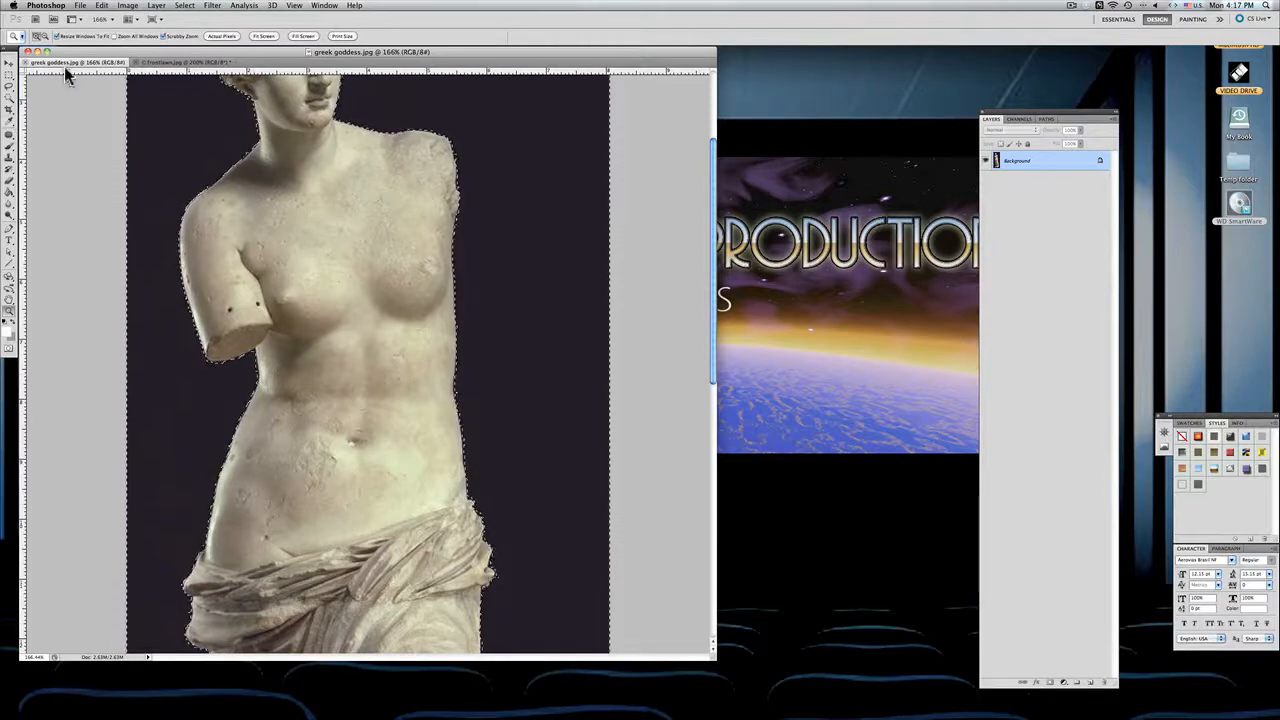
- Deselect, then Quick-select the dark background beside the head and work down the statue
{"action": "left_click", "coordinate": [184, 4]}
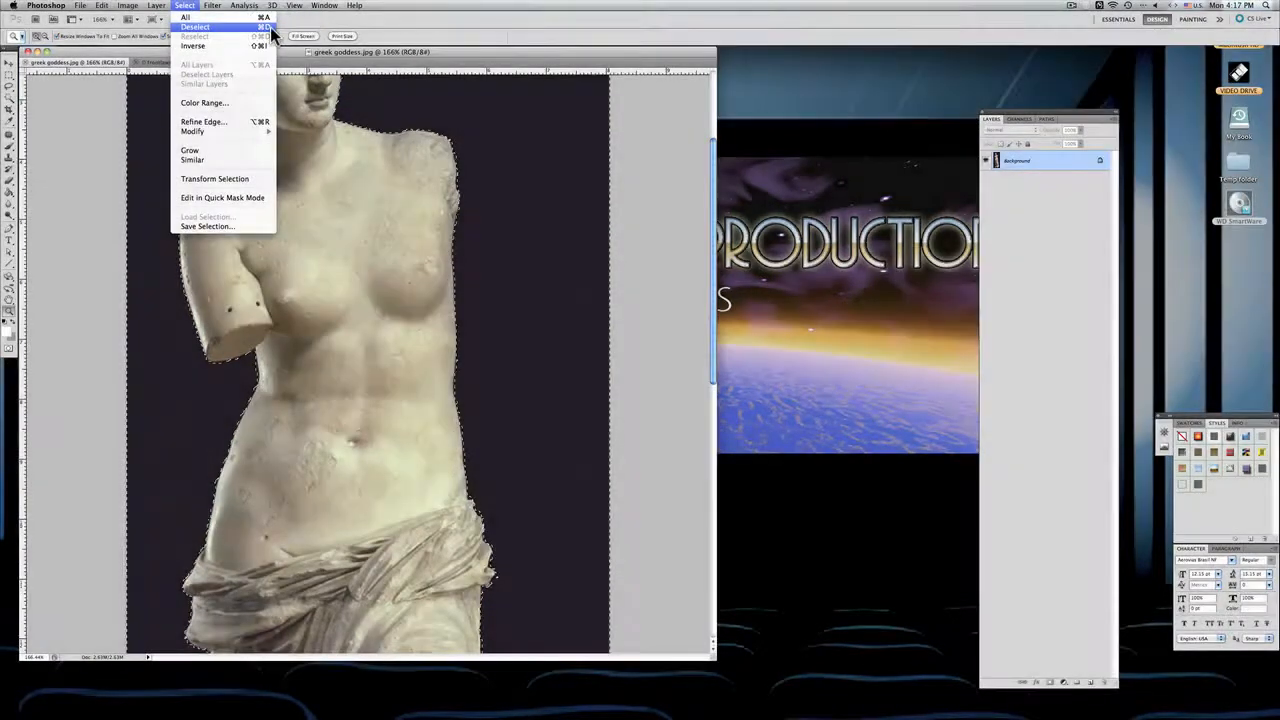
{"action": "left_click", "coordinate": [196, 28]}
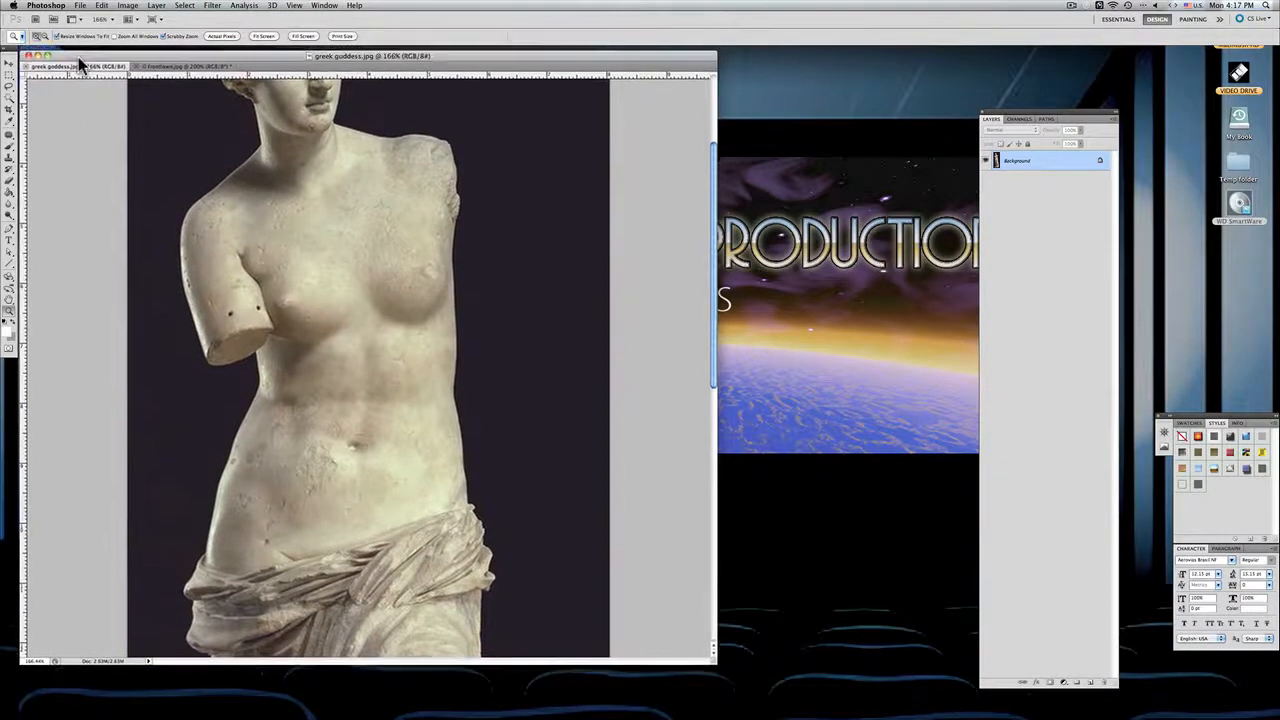
{"action": "left_click", "coordinate": [8, 102]}
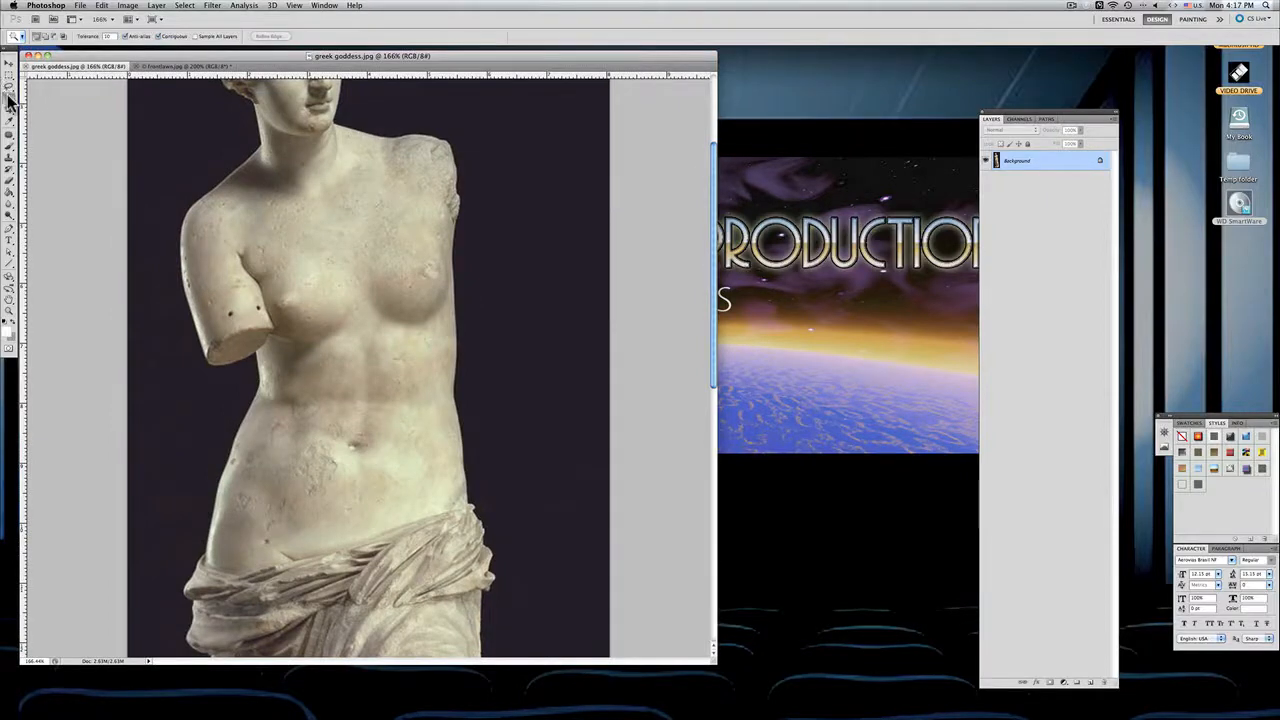
{"action": "mouse_move", "coordinate": [104, 36]}
{"action": "type", "text": "20"}
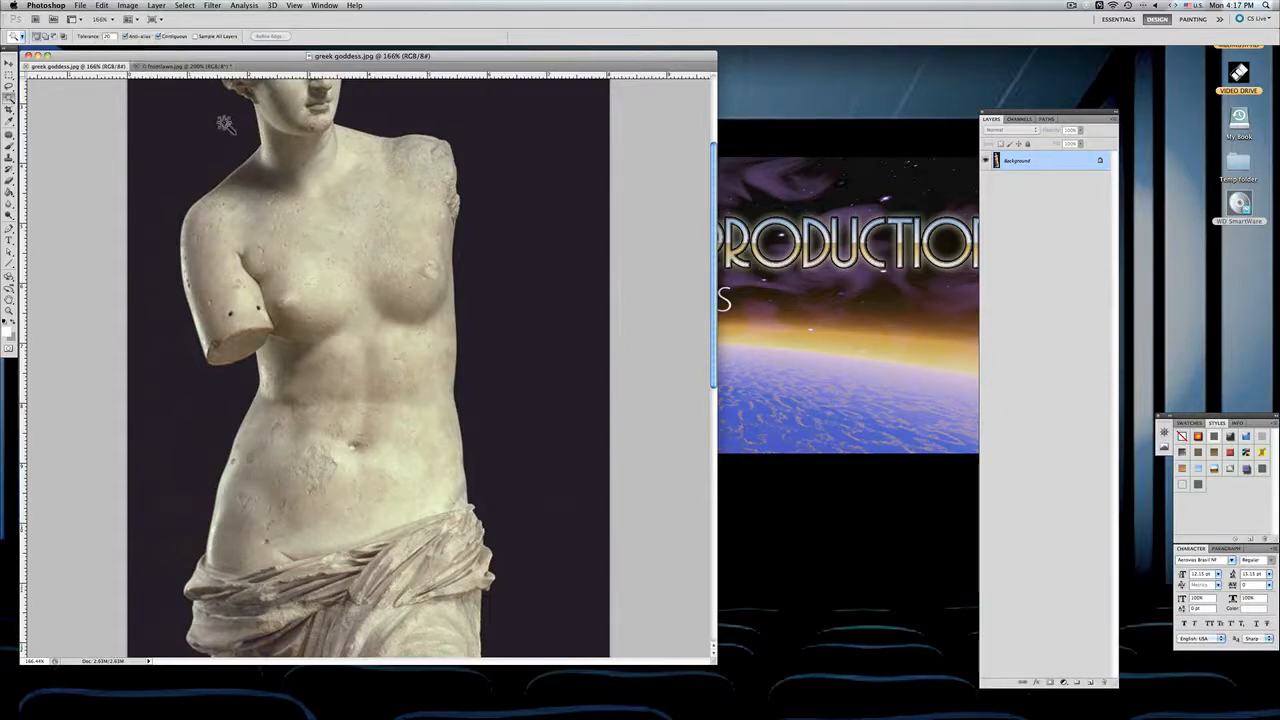
{"action": "left_click", "coordinate": [224, 124]}
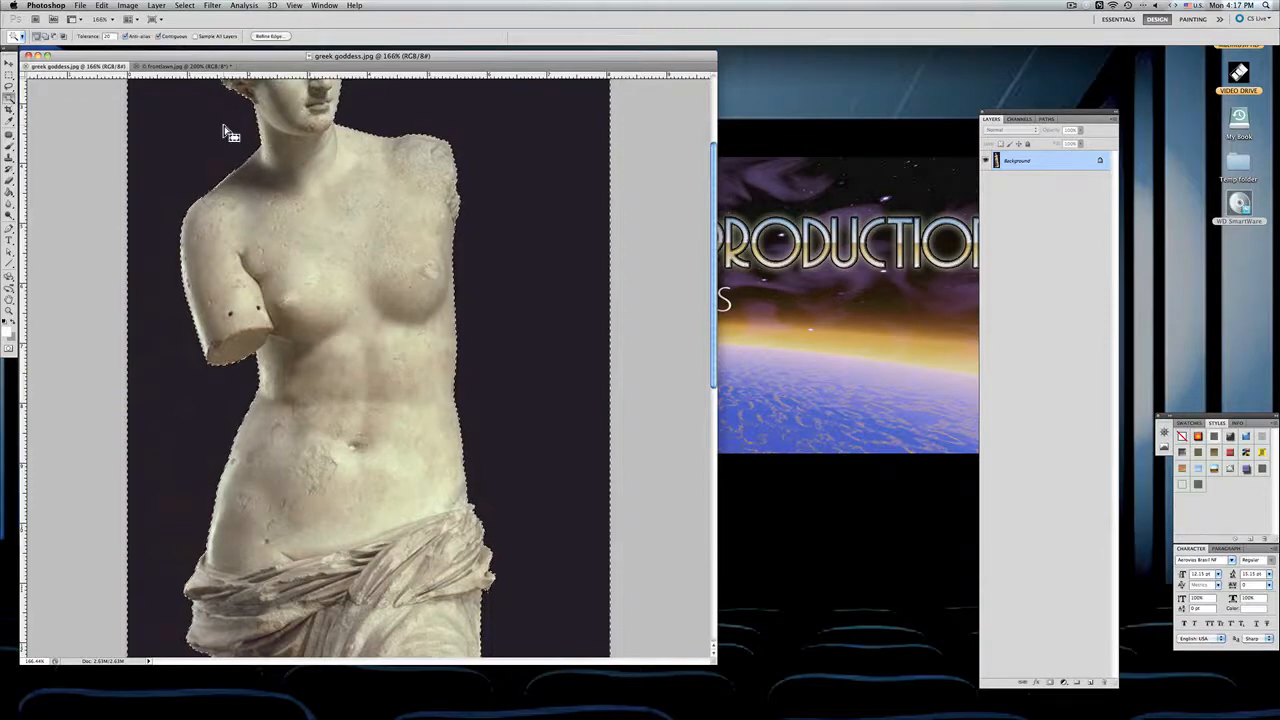
{"action": "mouse_move", "coordinate": [490, 456]}
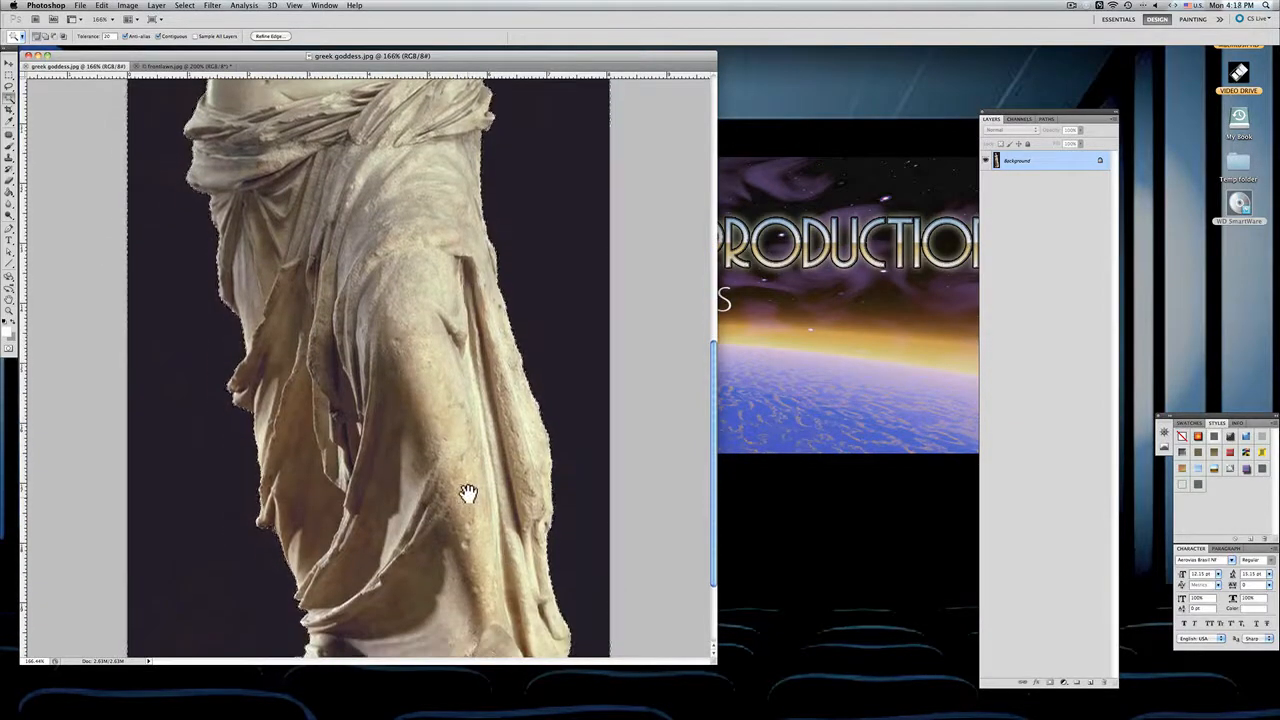
{"action": "scroll", "scroll_direction": "down", "scroll_amount": 3}
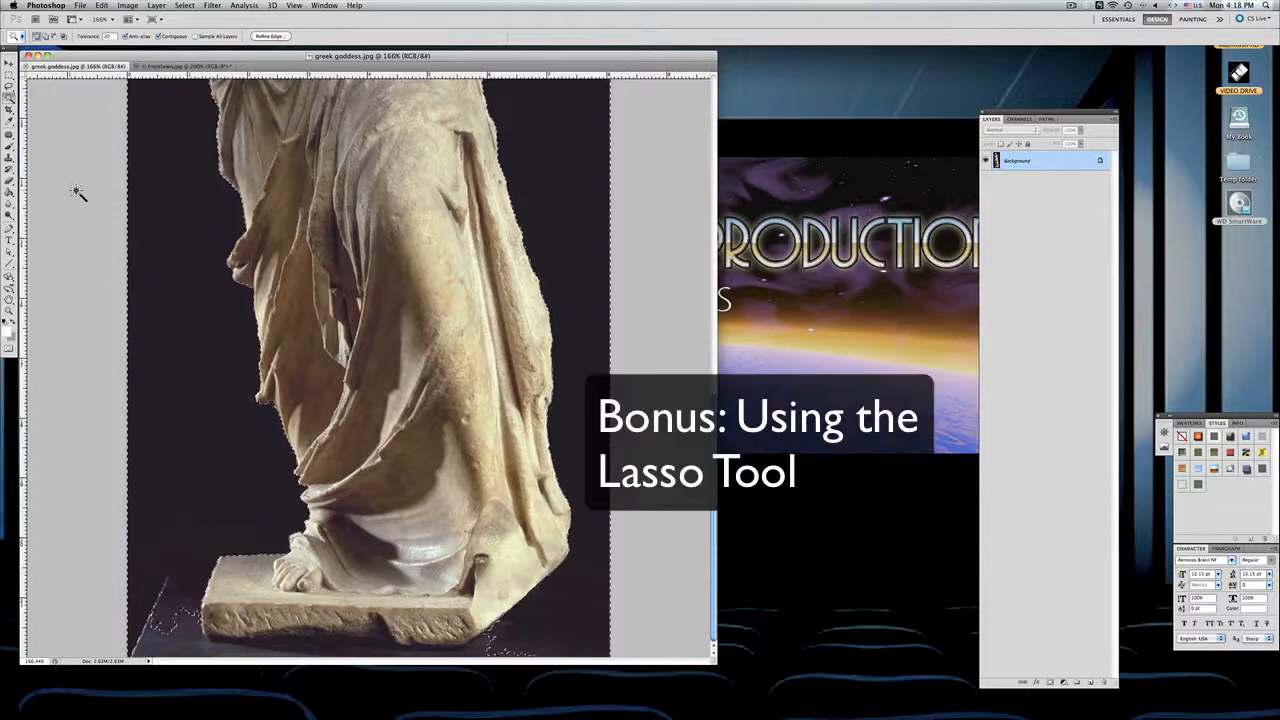
- Lasso around the feet and base to add them to the selection
{"action": "left_click", "coordinate": [10, 64]}
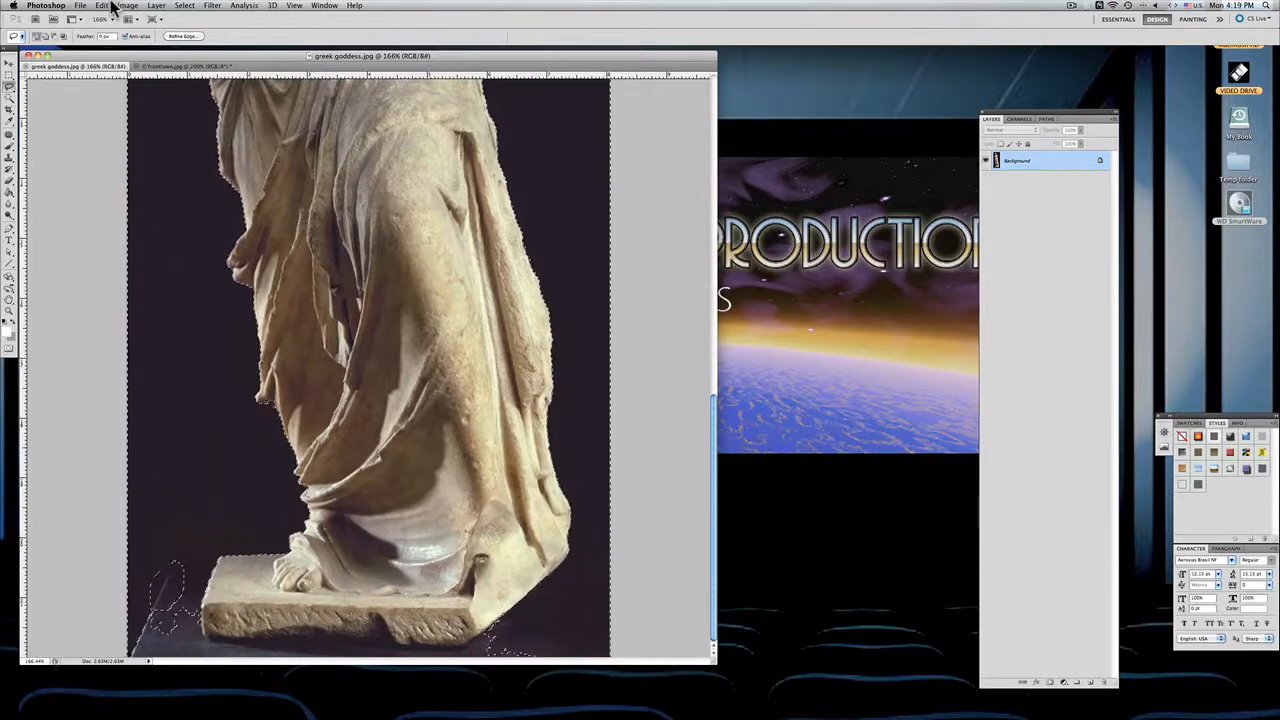
{"action": "left_click", "coordinate": [102, 4]}
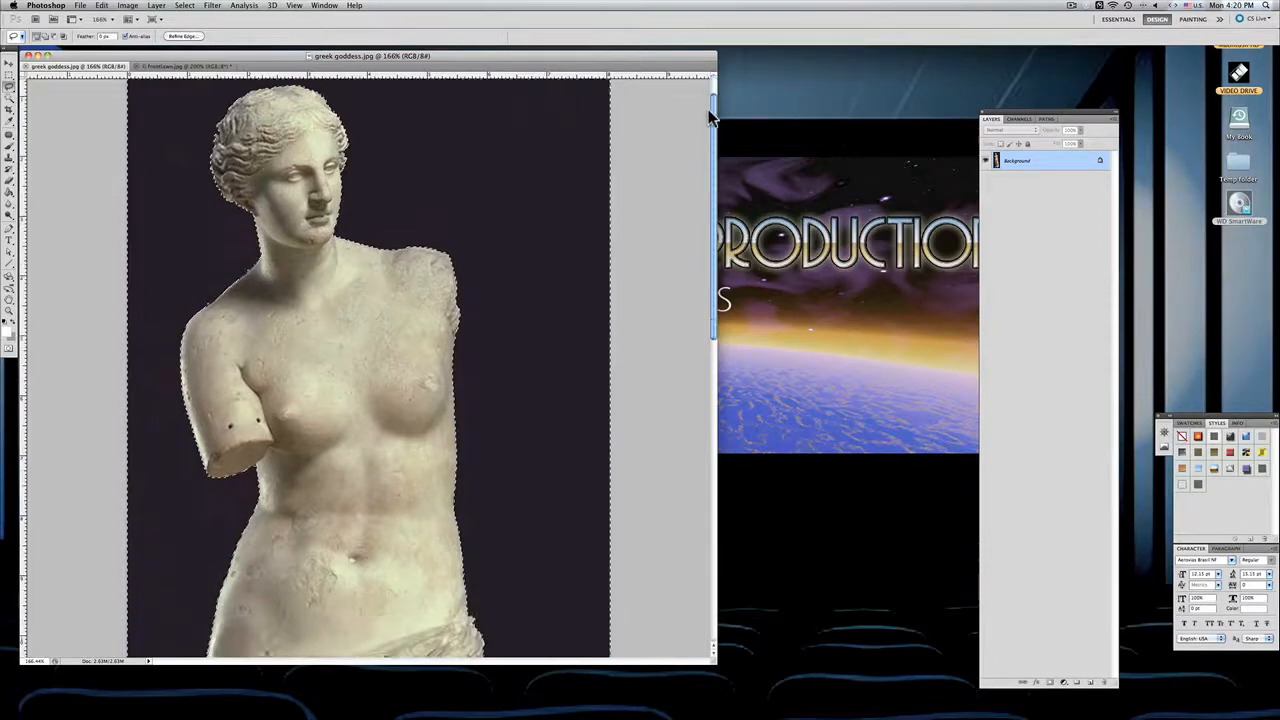
- Refine the selection edge around the statue's broken arm stump
{"action": "scroll", "scroll_direction": "down", "scroll_amount": 3}
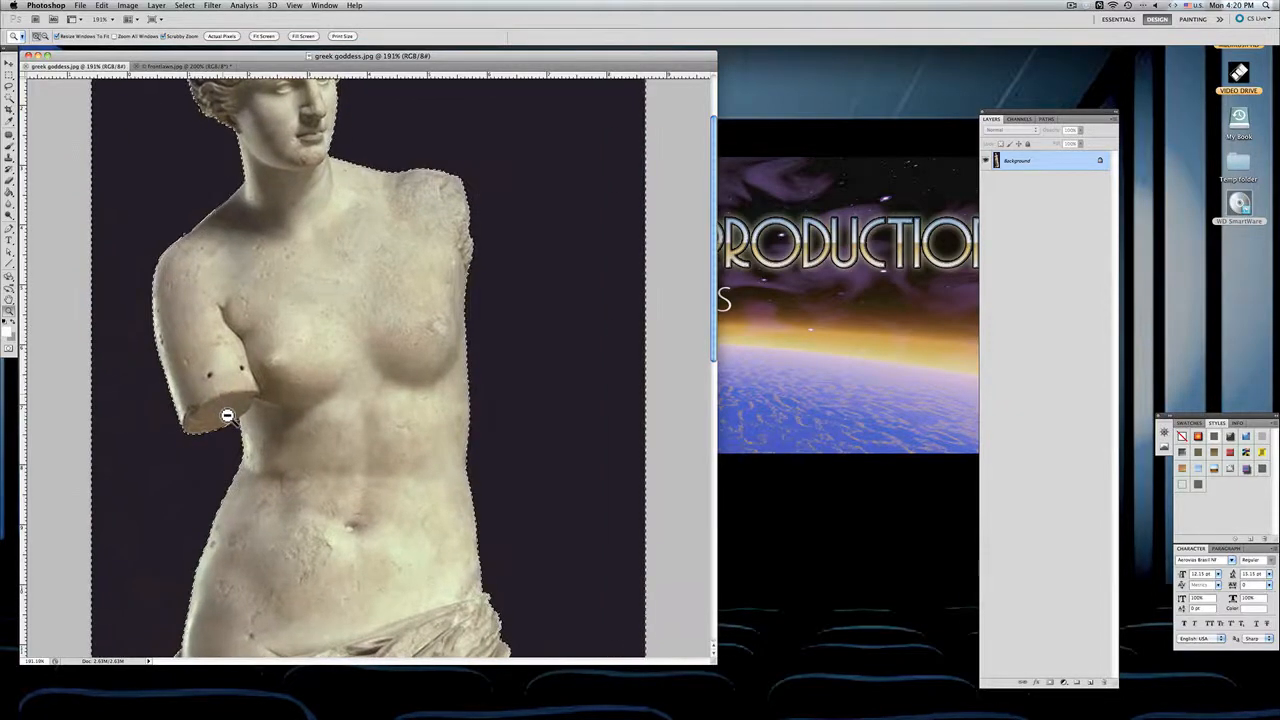
{"action": "left_click", "coordinate": [228, 414]}
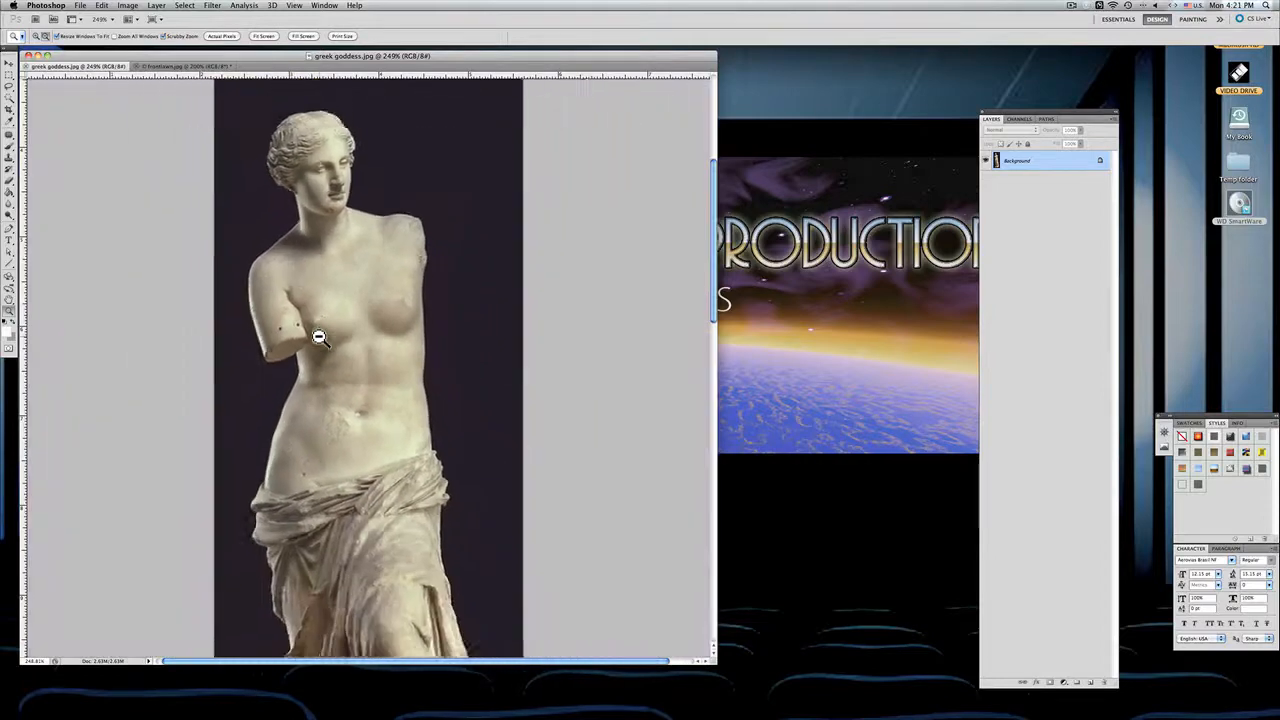
- Zoom out to the whole statue and invert the selection via Select > Inverse
{"action": "left_click", "coordinate": [320, 336]}
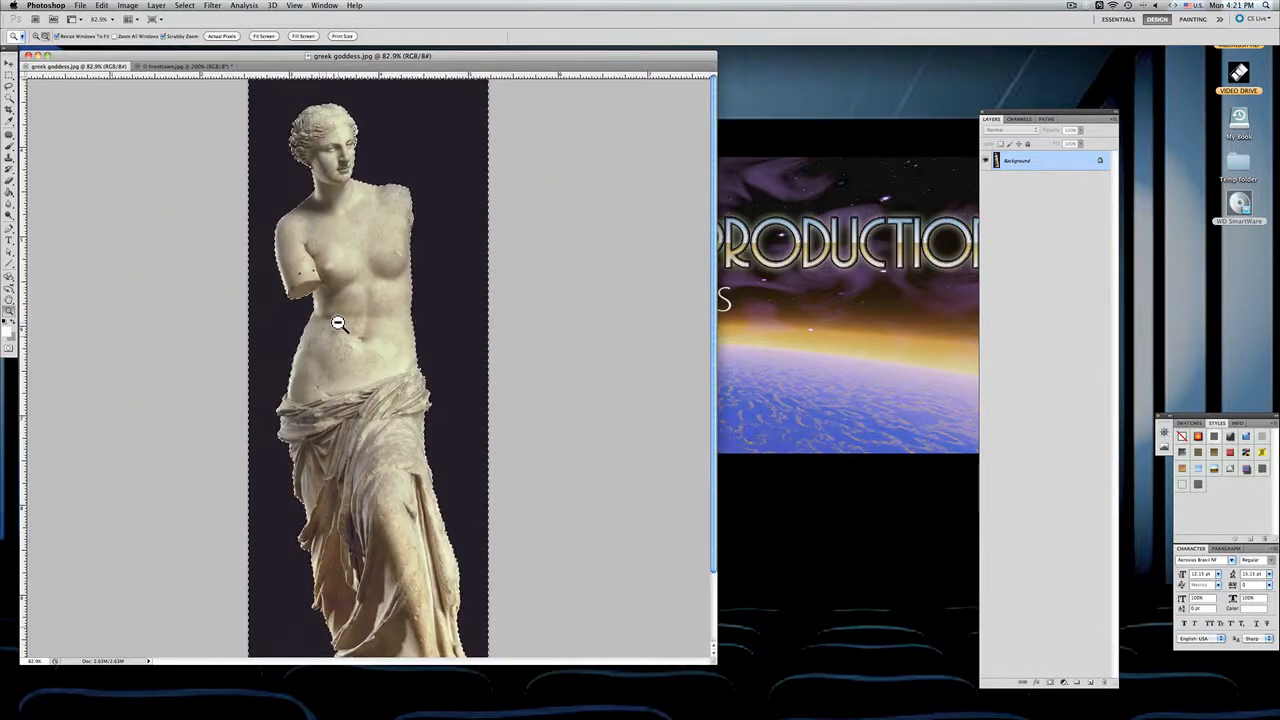
{"action": "mouse_move", "coordinate": [508, 328]}
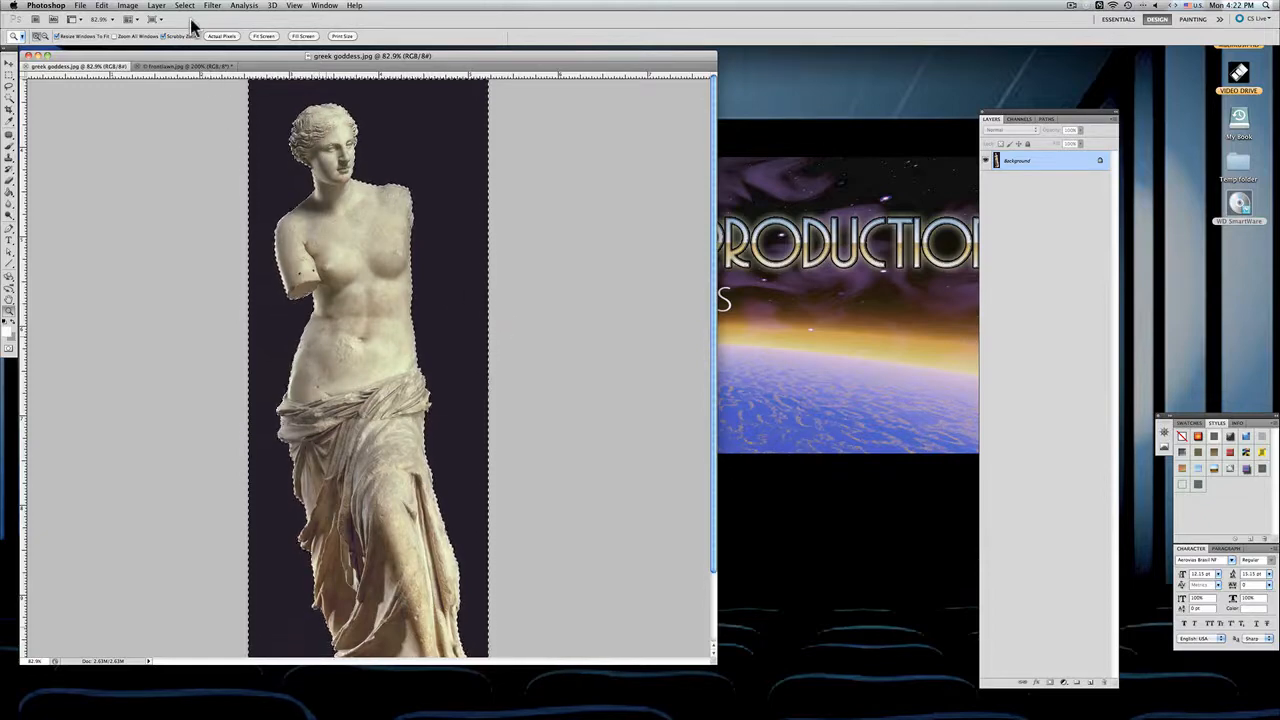
{"action": "left_click", "coordinate": [184, 6]}
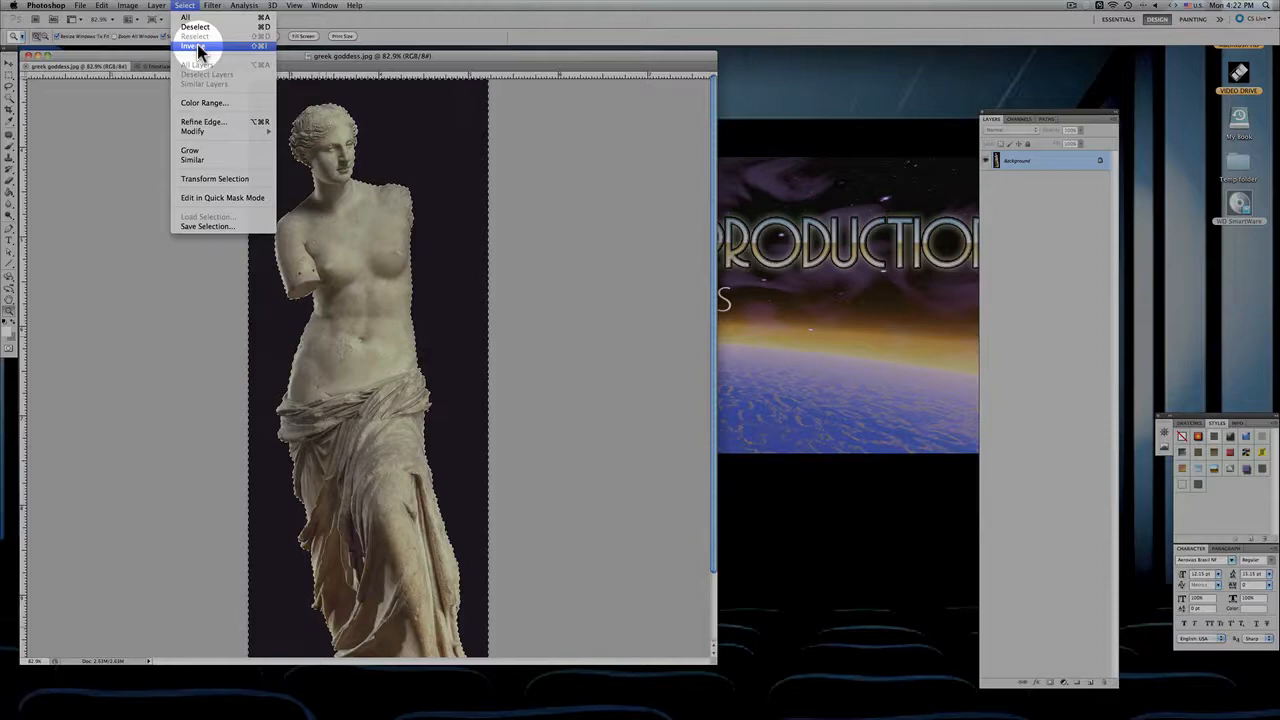
{"action": "left_click", "coordinate": [192, 46]}
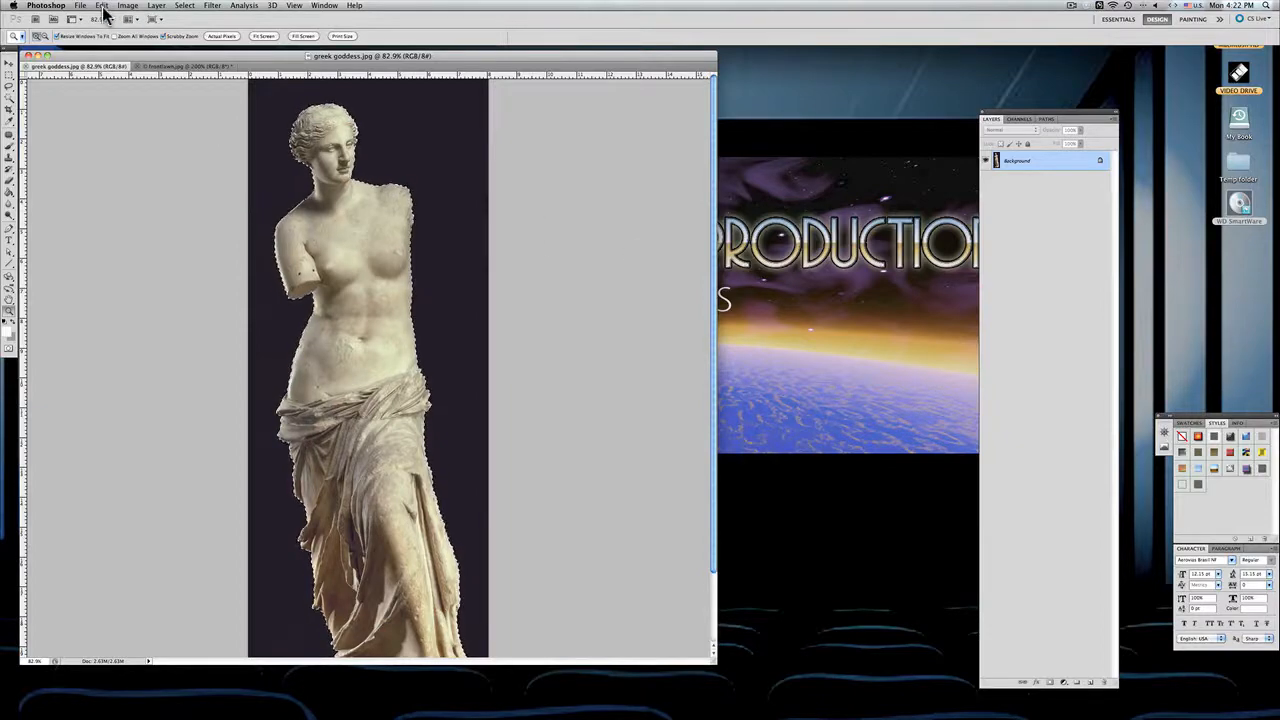
- Copy the selected statue with Edit > Copy
{"action": "left_click", "coordinate": [80, 6]}
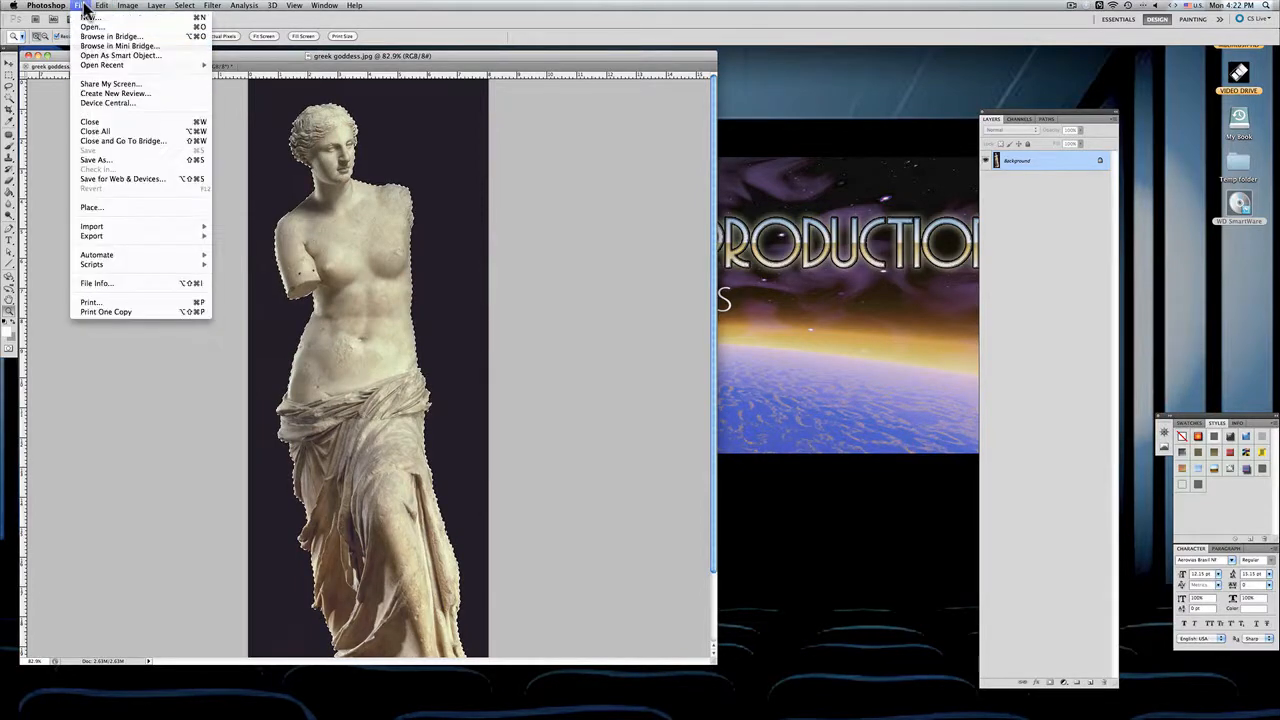
{"action": "left_click", "coordinate": [102, 6]}
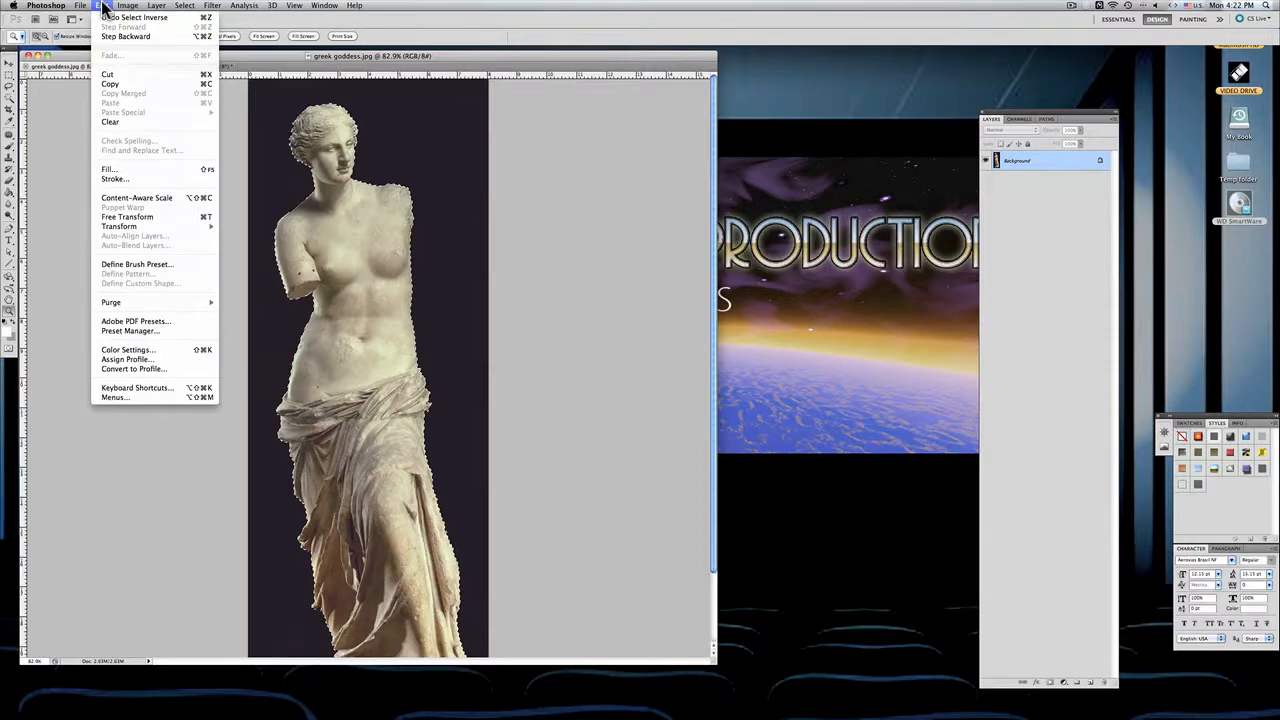
{"action": "mouse_move", "coordinate": [110, 84]}
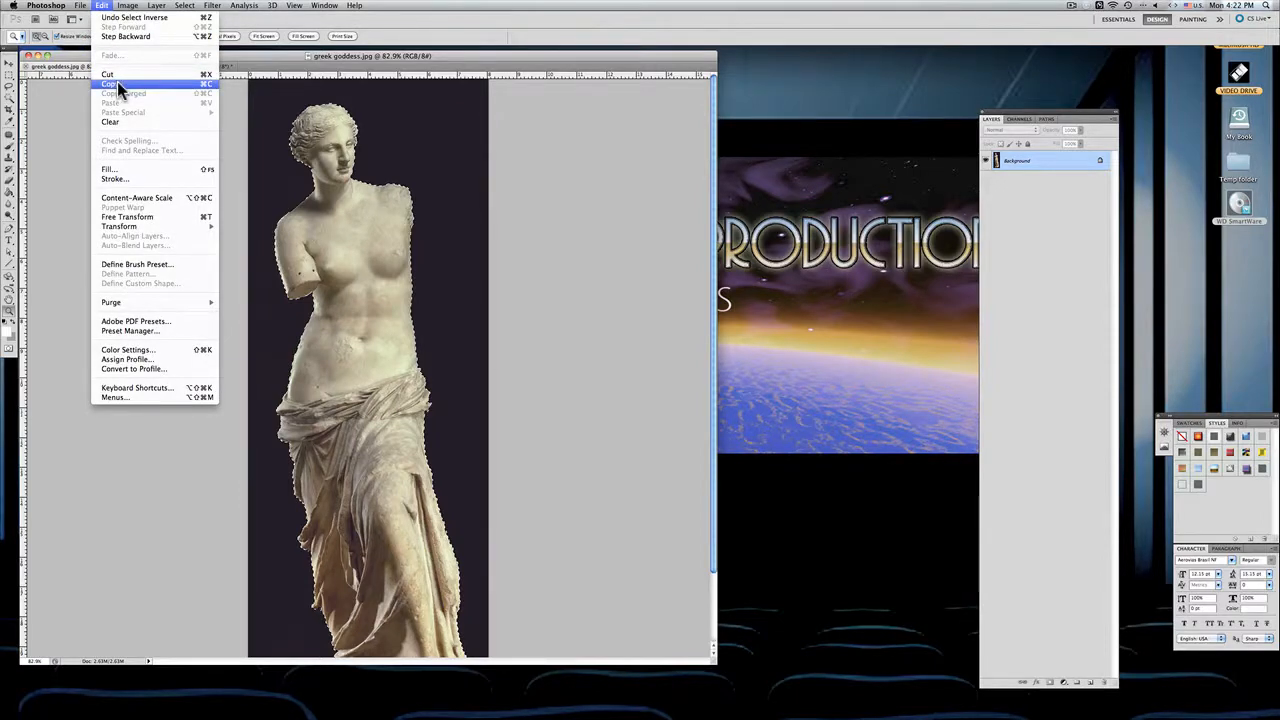
{"action": "left_click", "coordinate": [112, 84]}
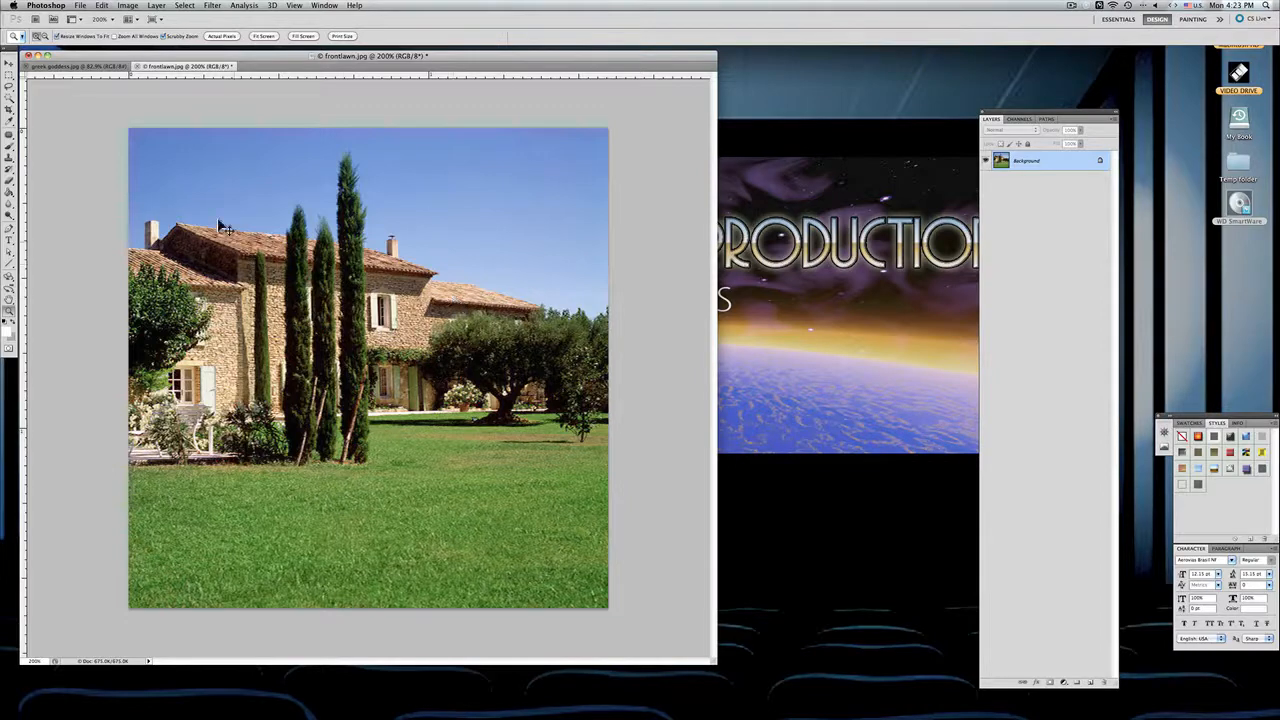
{"action": "left_click", "coordinate": [100, 6]}
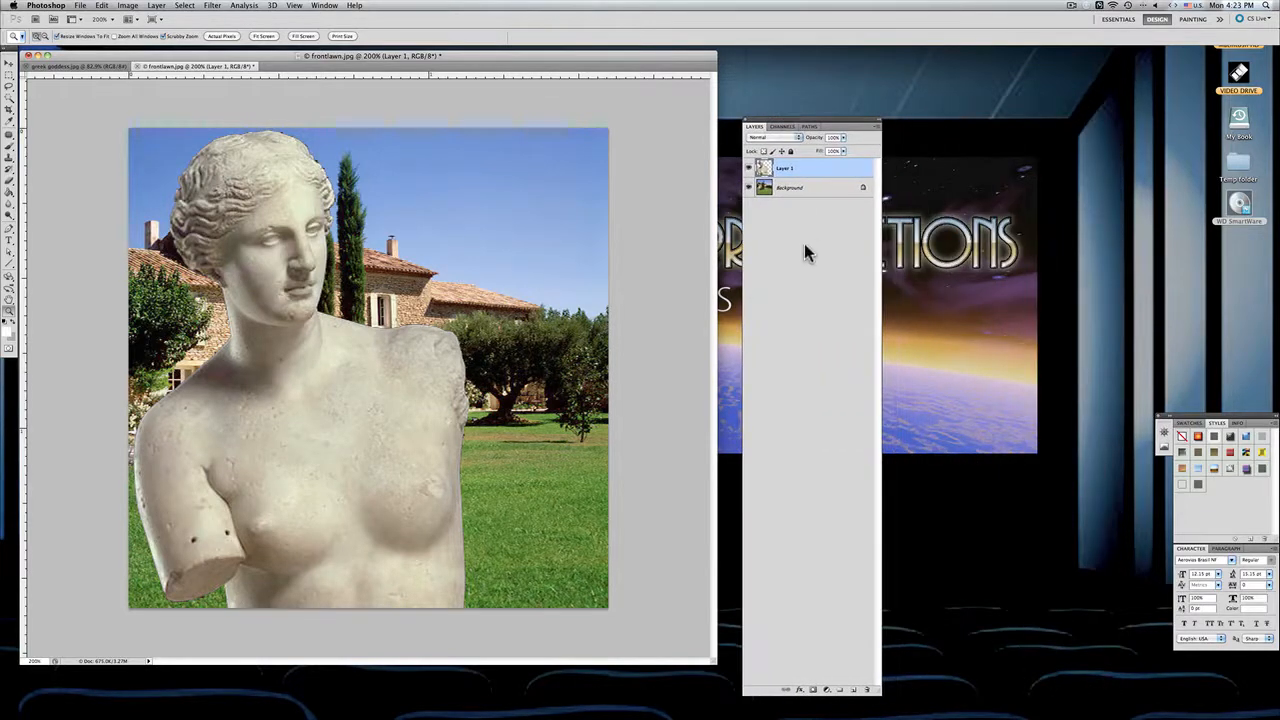
{"action": "left_click", "coordinate": [790, 188]}
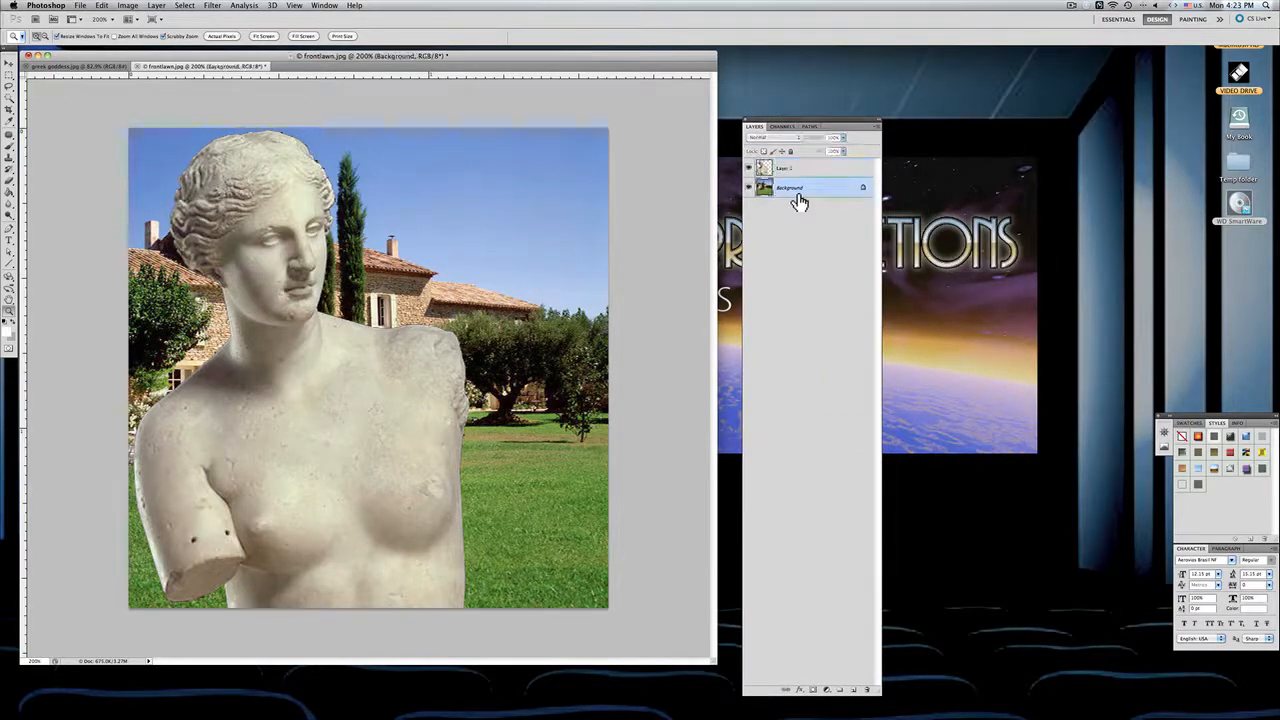
{"action": "left_click", "coordinate": [800, 168]}
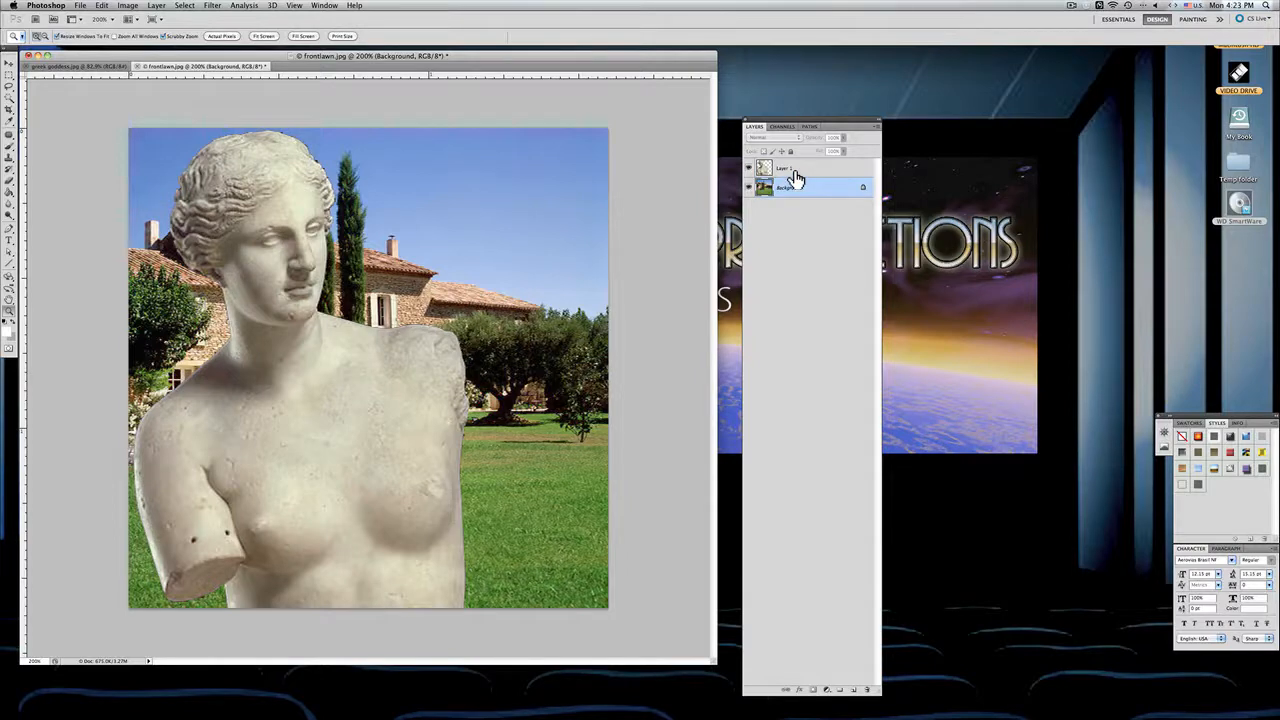
{"action": "left_click", "coordinate": [784, 168]}
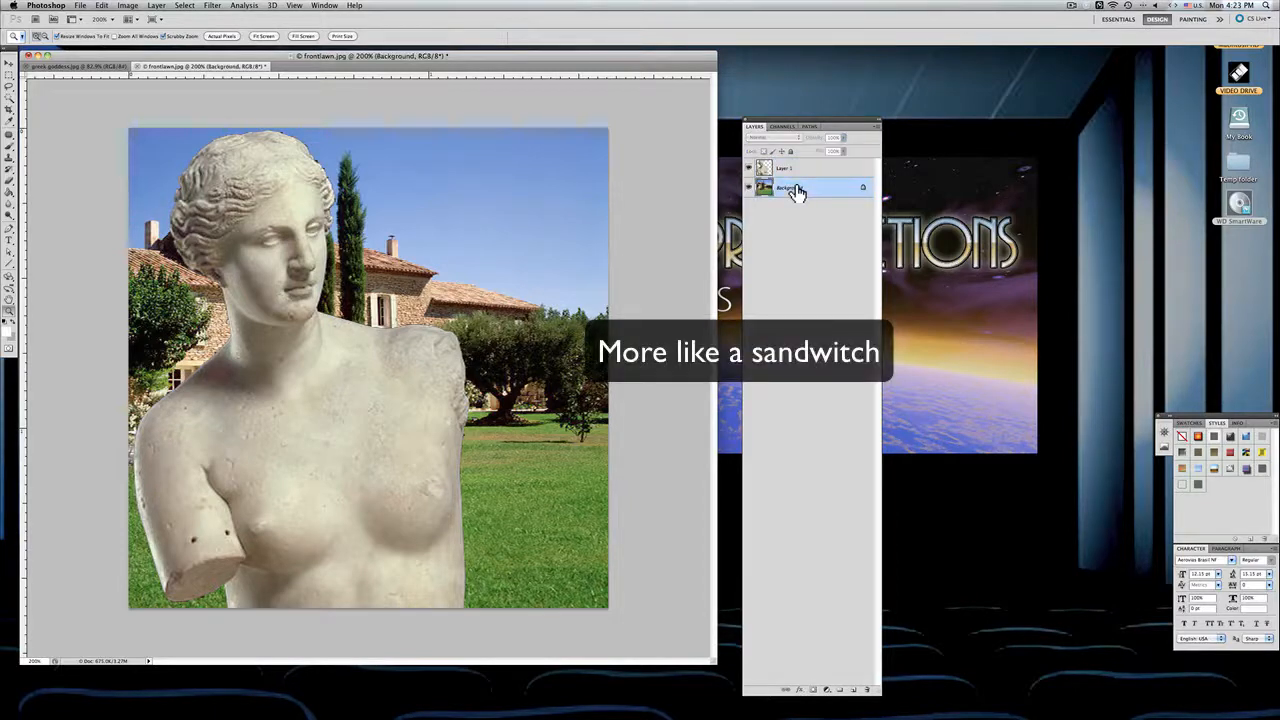
{"action": "left_click", "coordinate": [748, 168]}
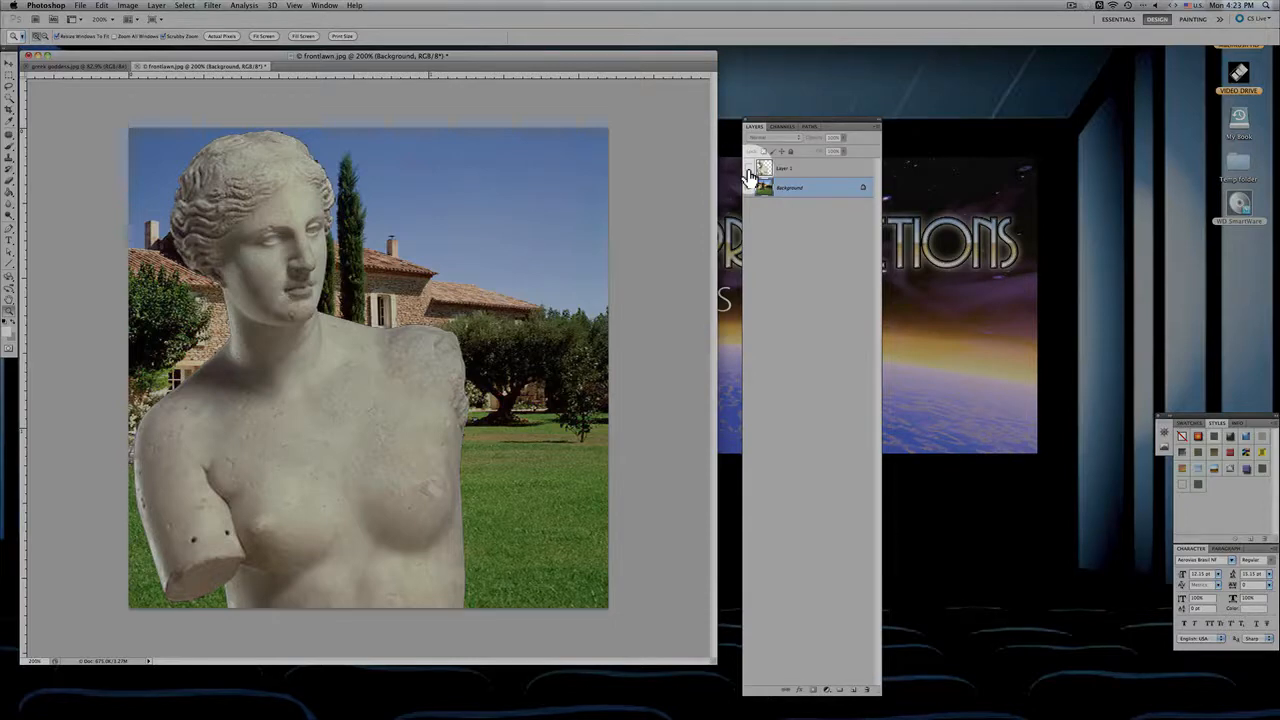
{"action": "left_click", "coordinate": [748, 168]}
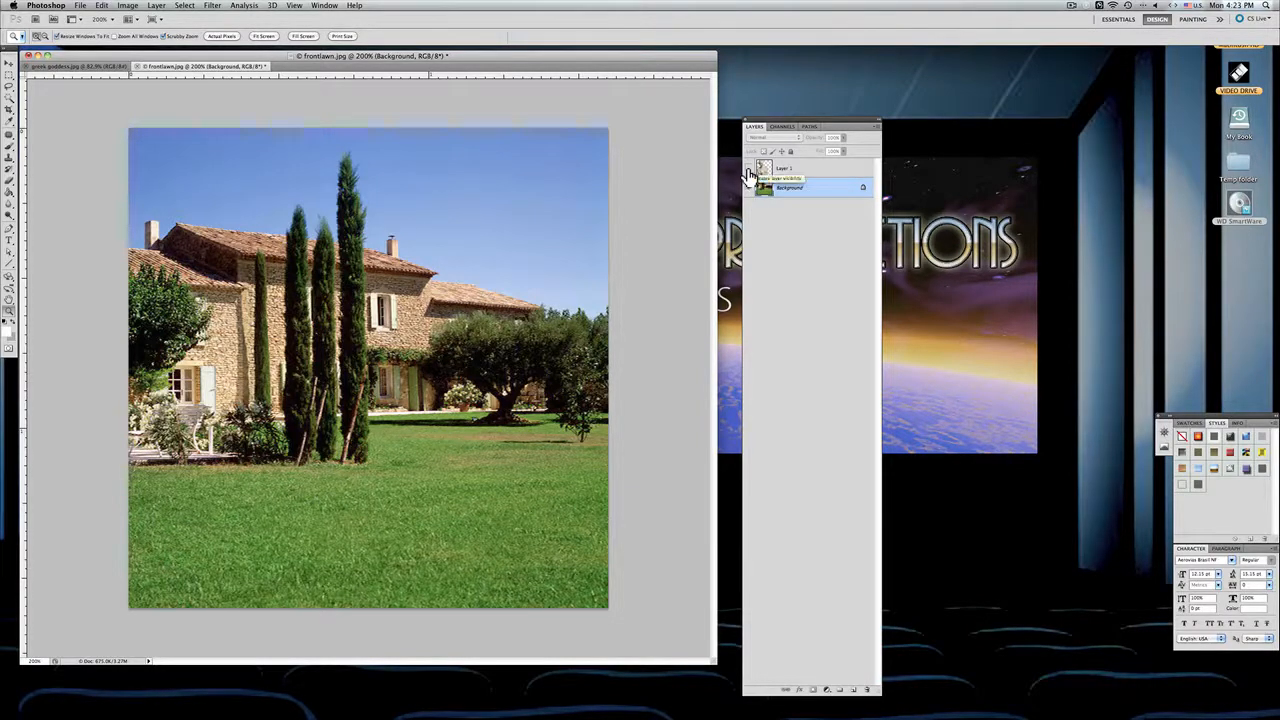
{"action": "left_click", "coordinate": [750, 168]}
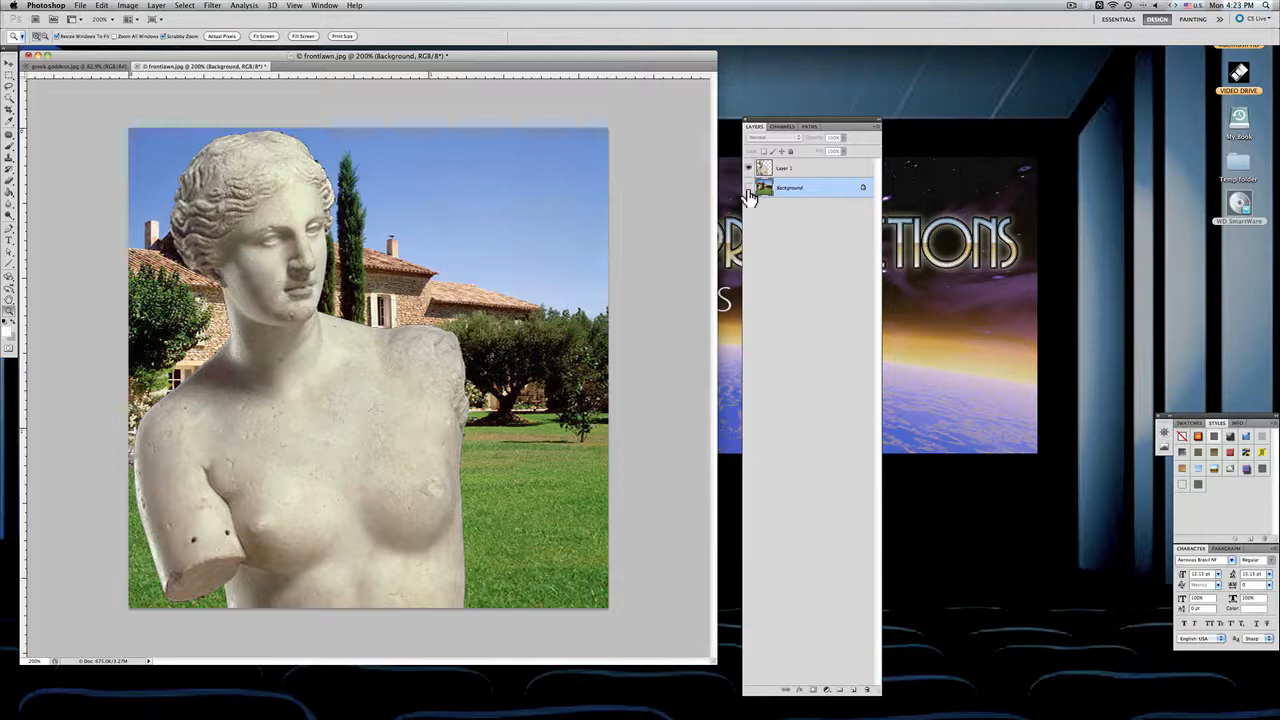
{"action": "left_click", "coordinate": [748, 188]}
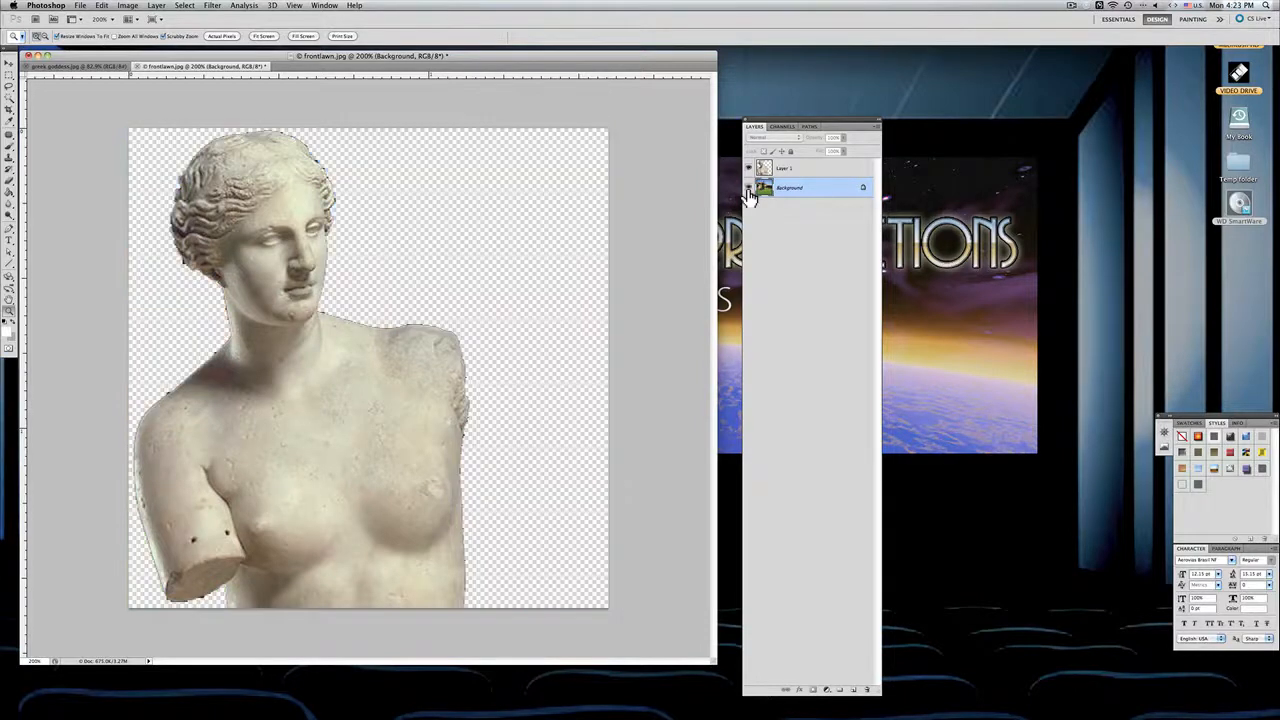
{"action": "left_click", "coordinate": [748, 188]}
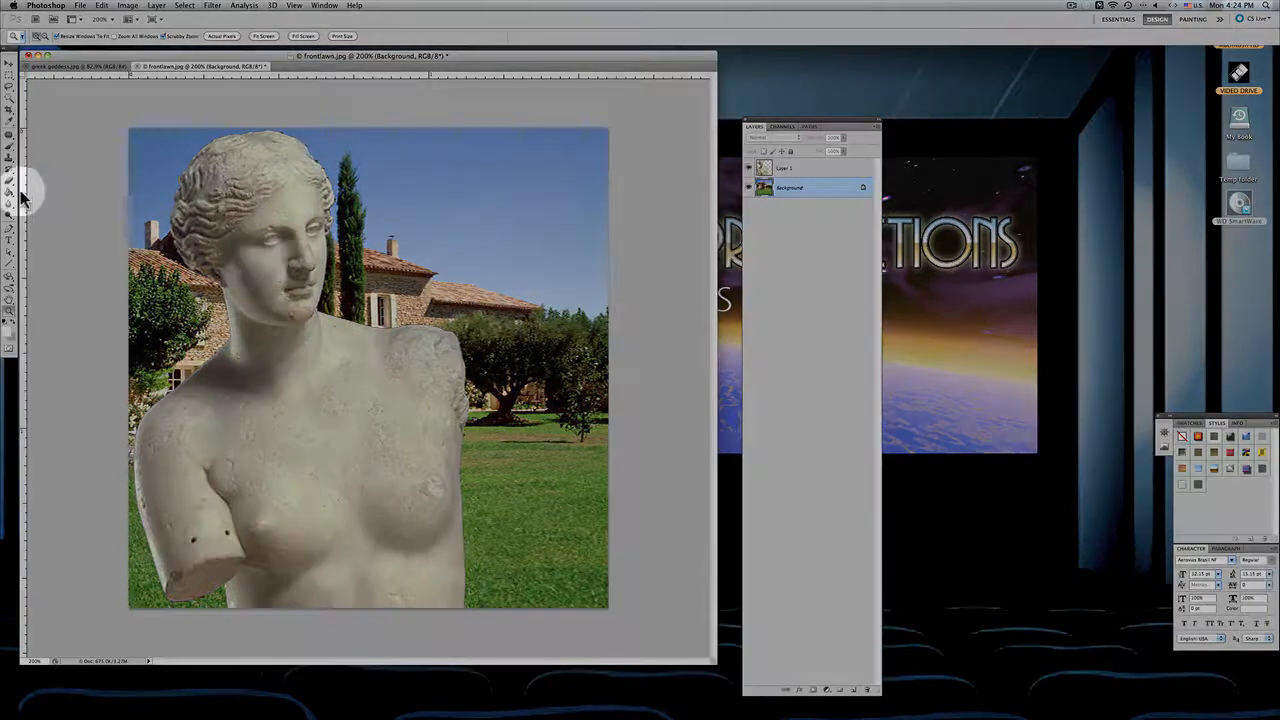
- Choose the Eraser and adjust its brush to clean stray pixels on Layer 1
{"action": "left_click", "coordinate": [12, 188]}
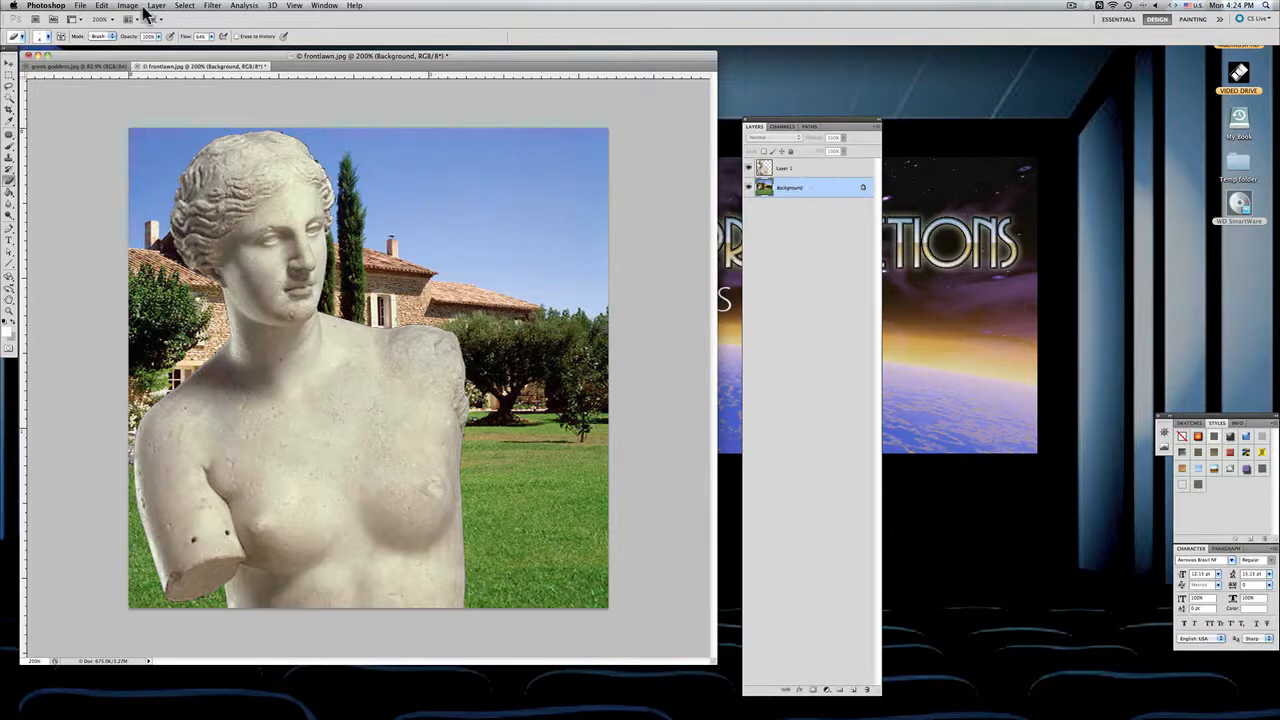
{"action": "left_click", "coordinate": [100, 6]}
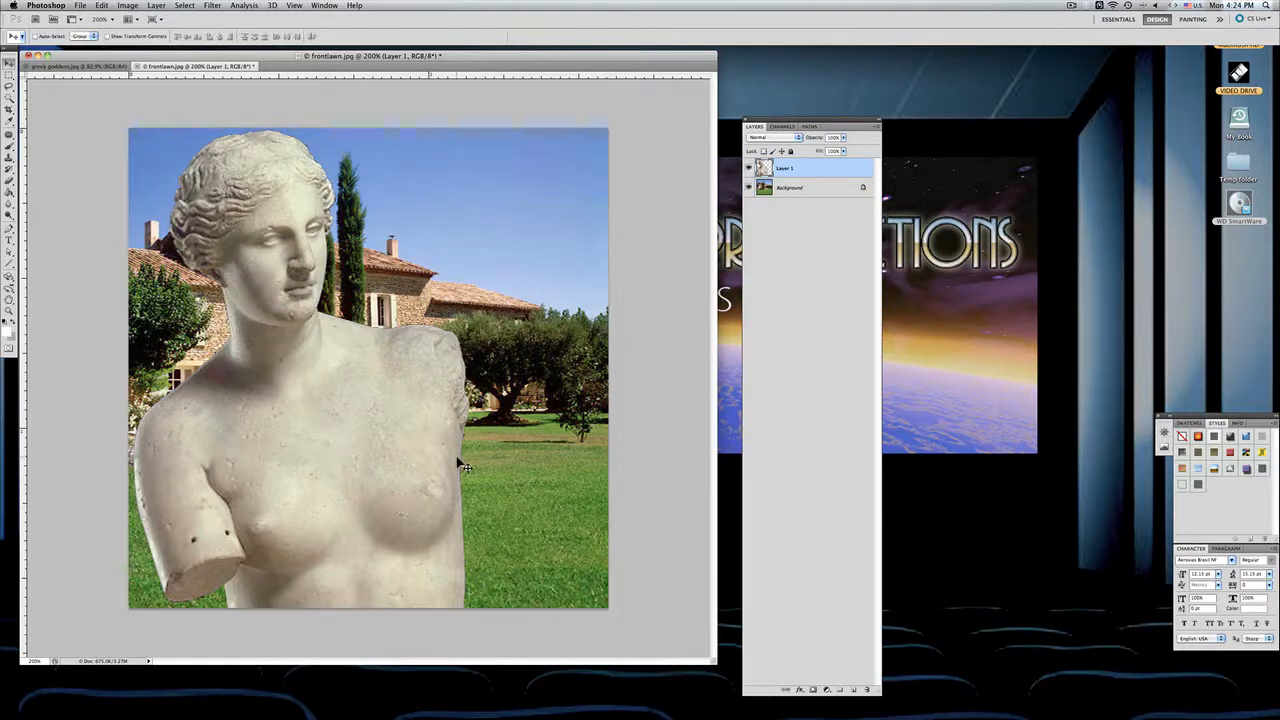
{"action": "mouse_move", "coordinate": [510, 462]}
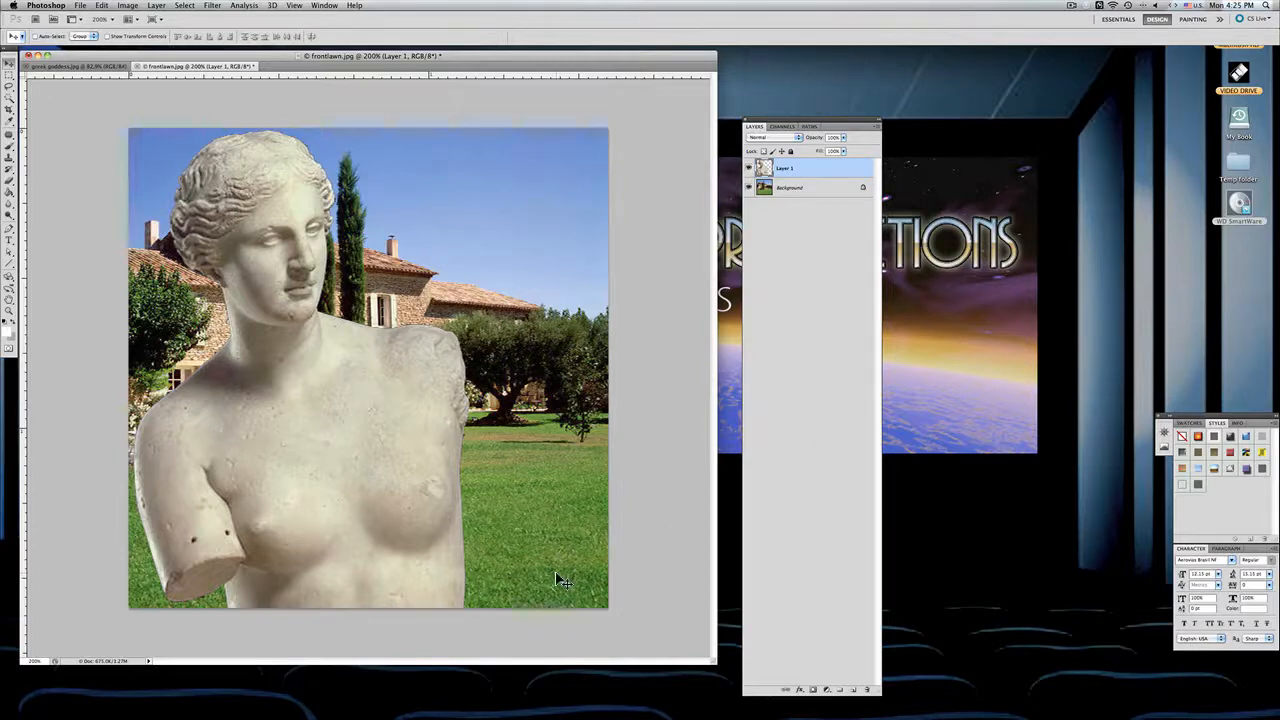
{"action": "mouse_move", "coordinate": [168, 124]}
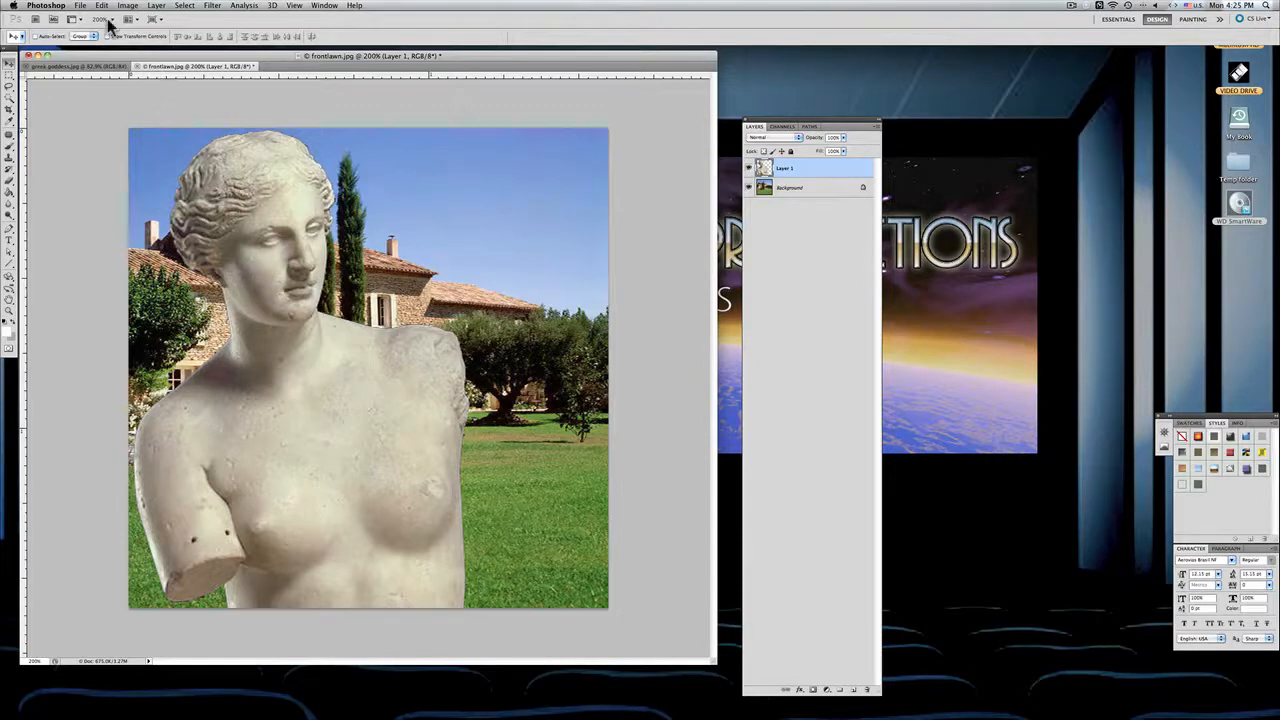
- Start Edit > Transform > Scale on the statue layer
{"action": "left_click", "coordinate": [102, 4]}
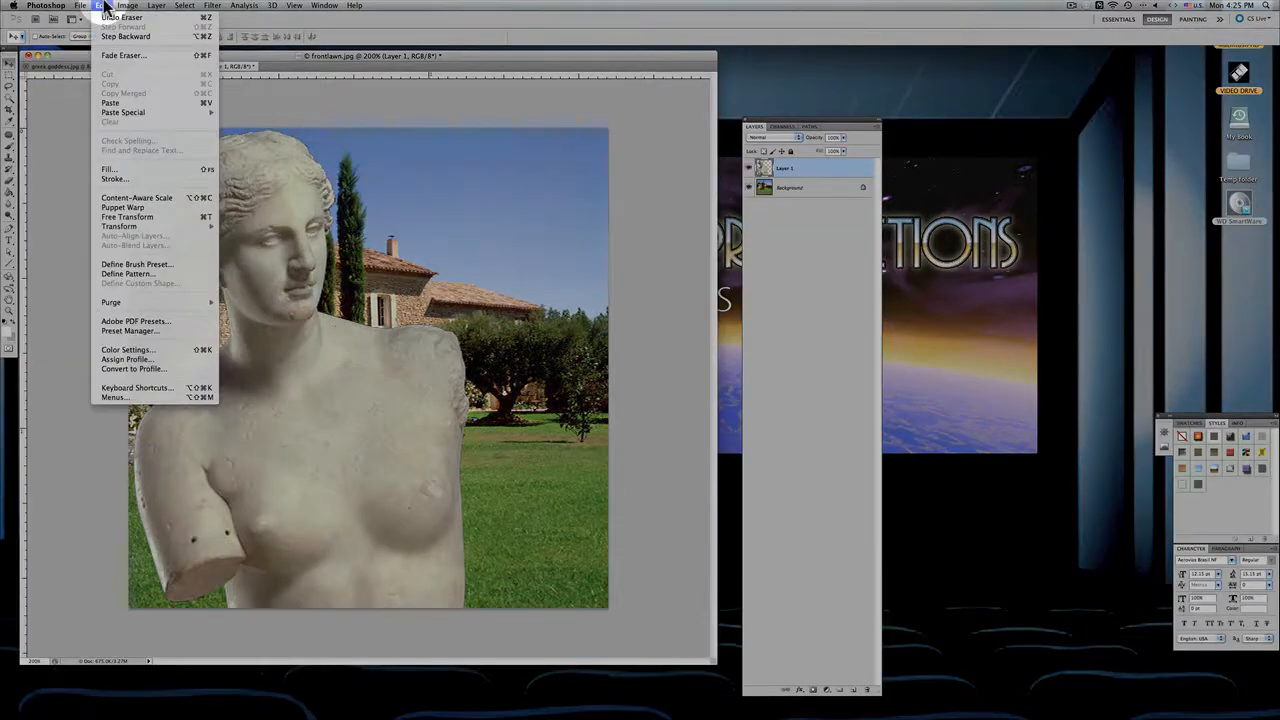
{"action": "mouse_move", "coordinate": [120, 226]}
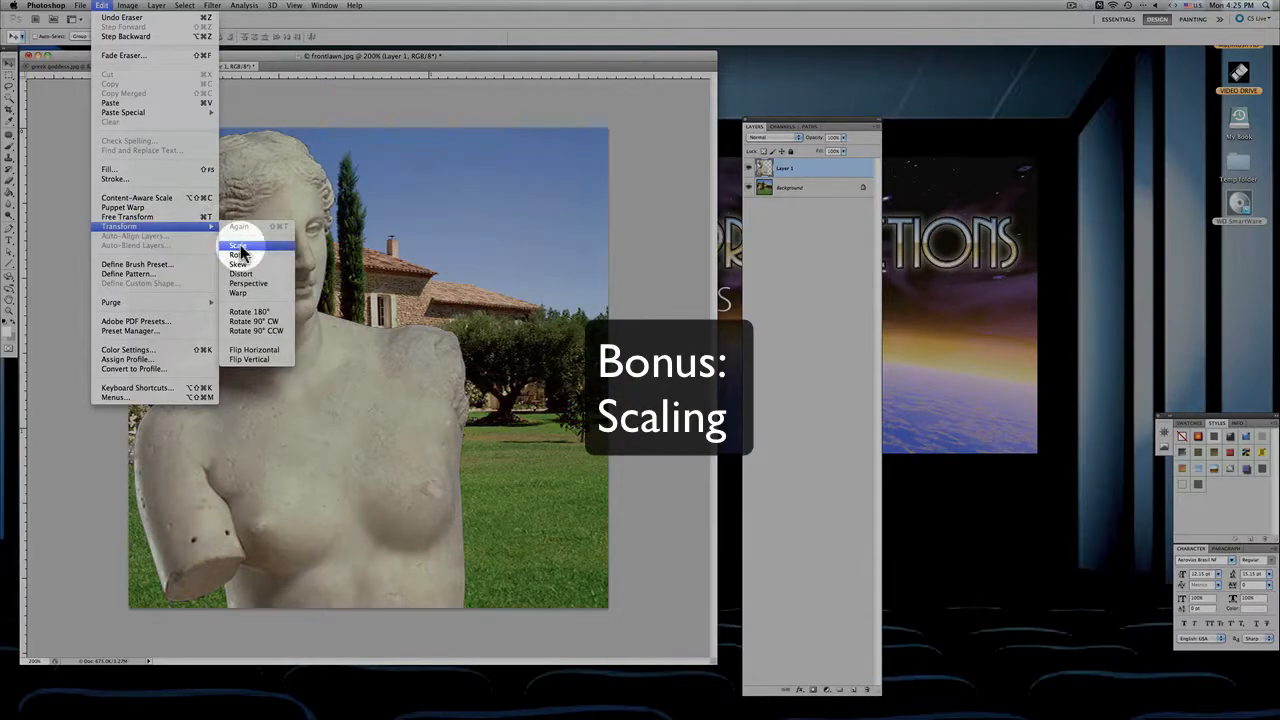
{"action": "left_click", "coordinate": [238, 244]}
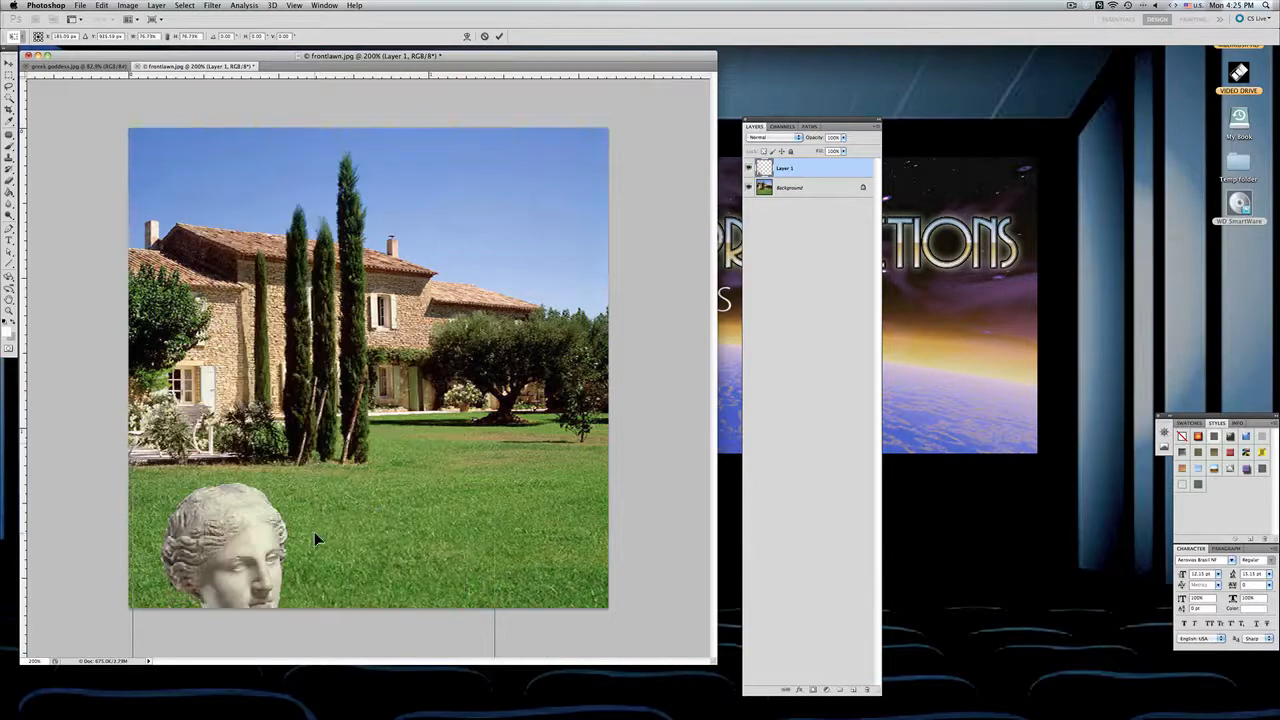
- Move the statue up and Shift-scale it down to stand right of the cypress trees
{"action": "left_click_drag", "start_coordinate": [316, 540], "coordinate": [548, 350]}
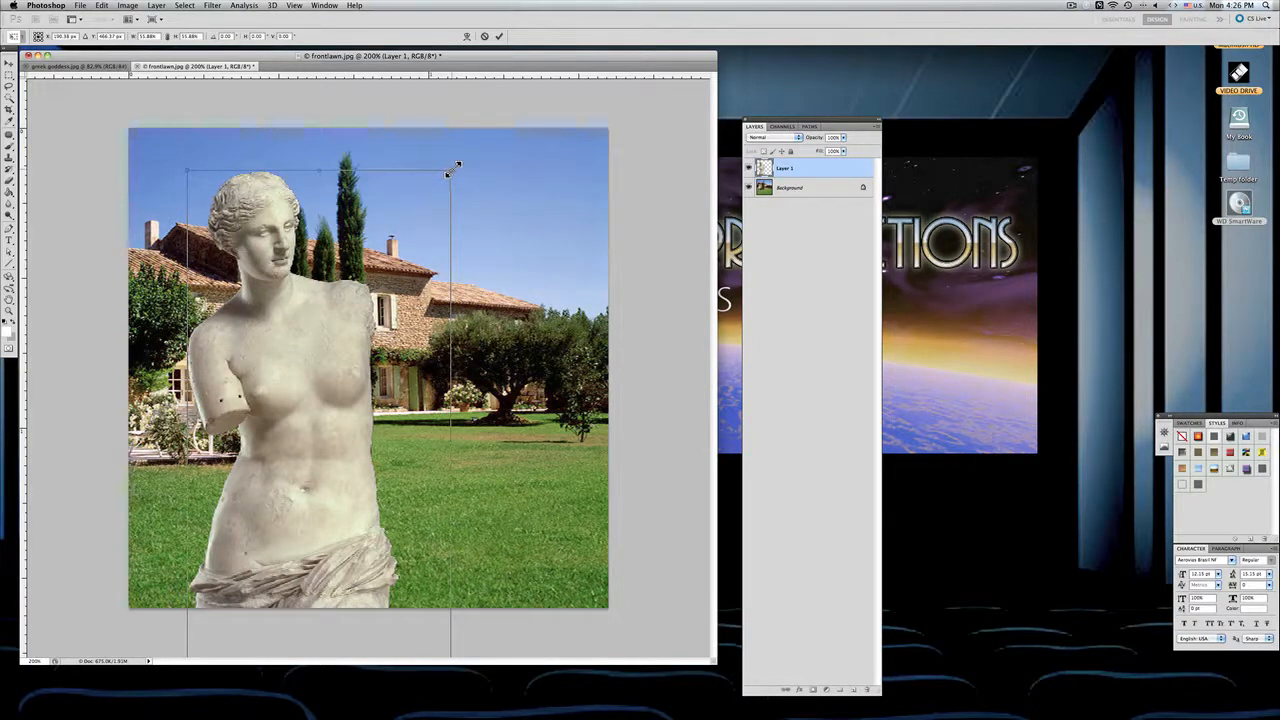
{"action": "left_click_drag", "start_coordinate": [456, 164], "coordinate": [440, 190]}
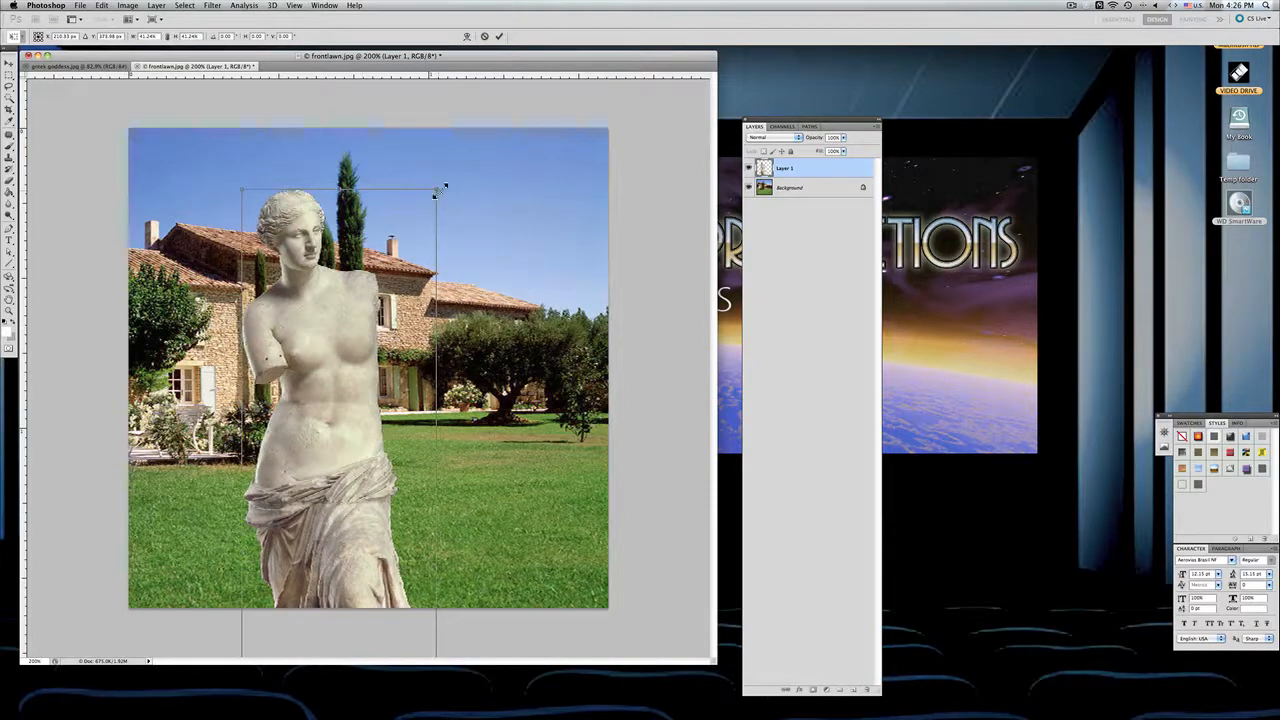
{"action": "left_click_drag", "start_coordinate": [436, 190], "coordinate": [364, 414]}
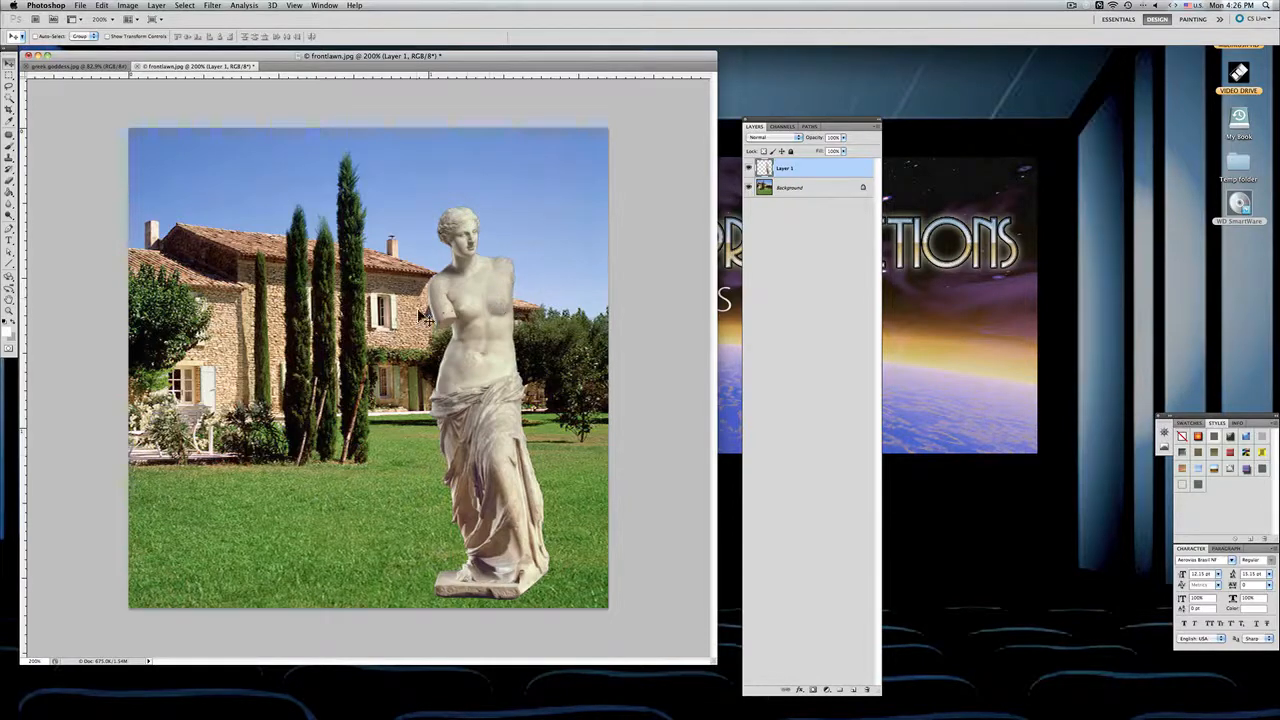
{"action": "mouse_move", "coordinate": [84, 158]}
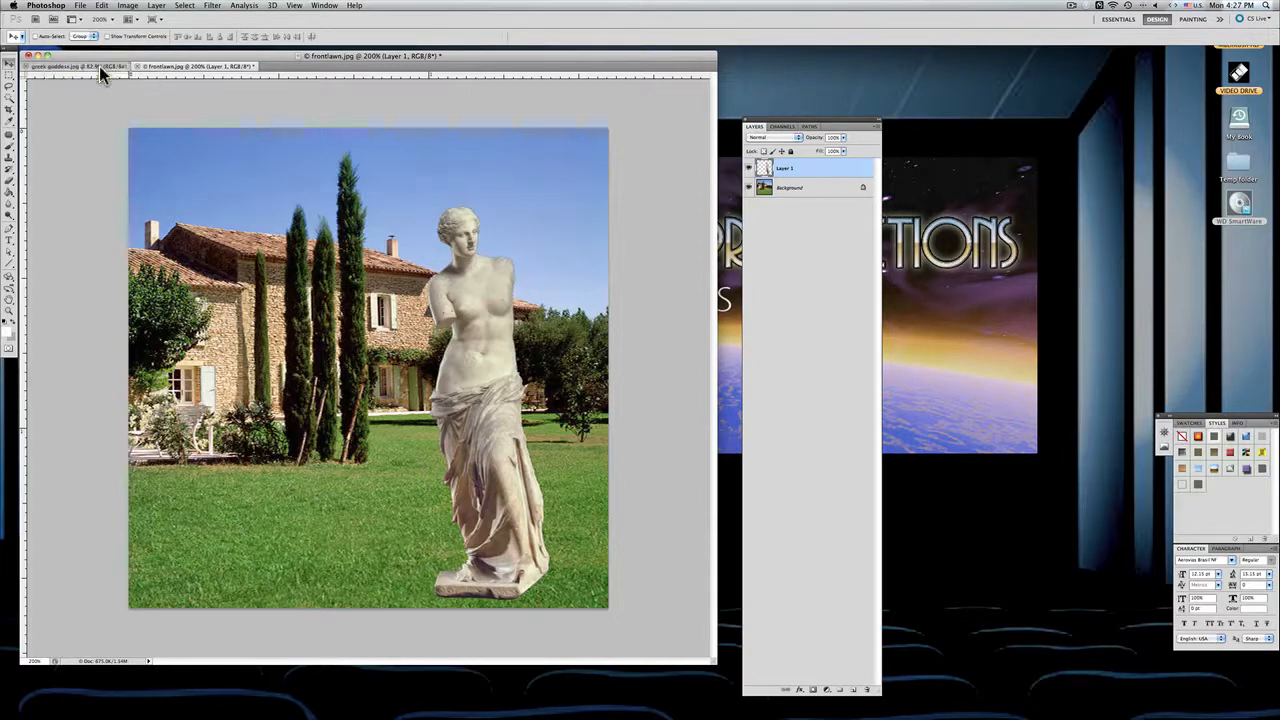
- Switch to the original Venus statue photo and deselect the marquee around the statue
{"action": "left_click", "coordinate": [60, 66]}
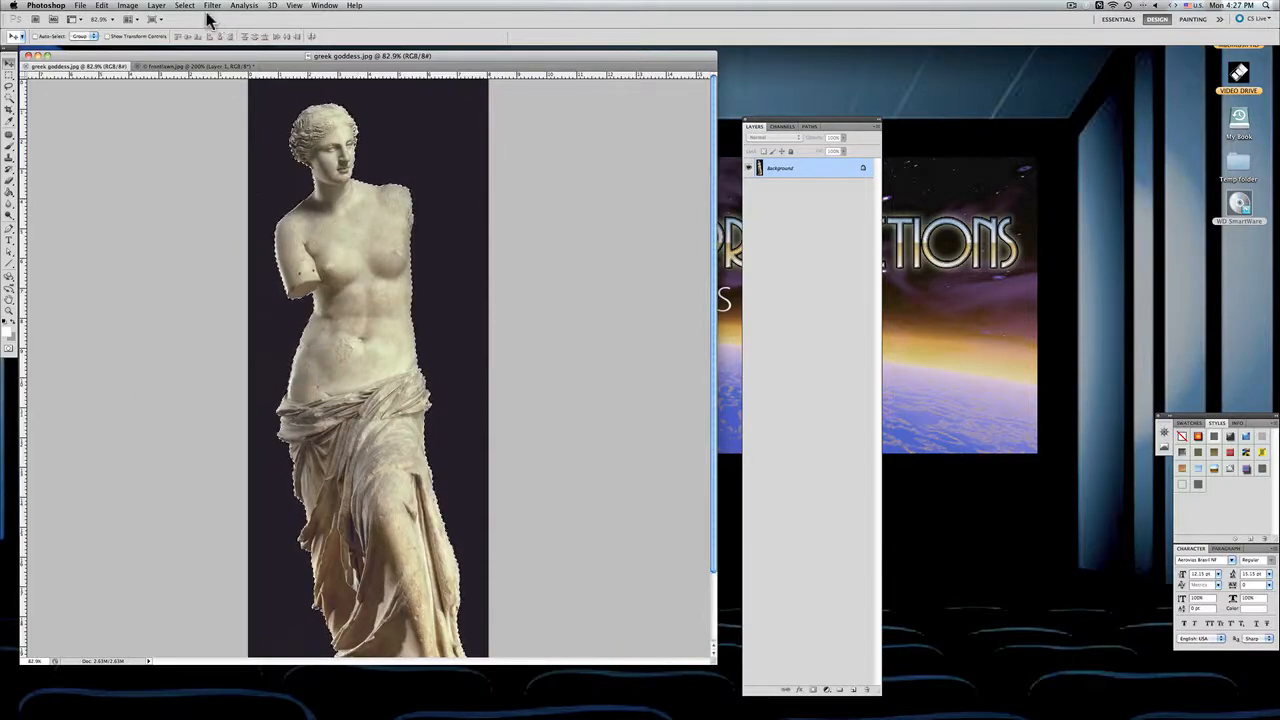
{"action": "left_click", "coordinate": [184, 6]}
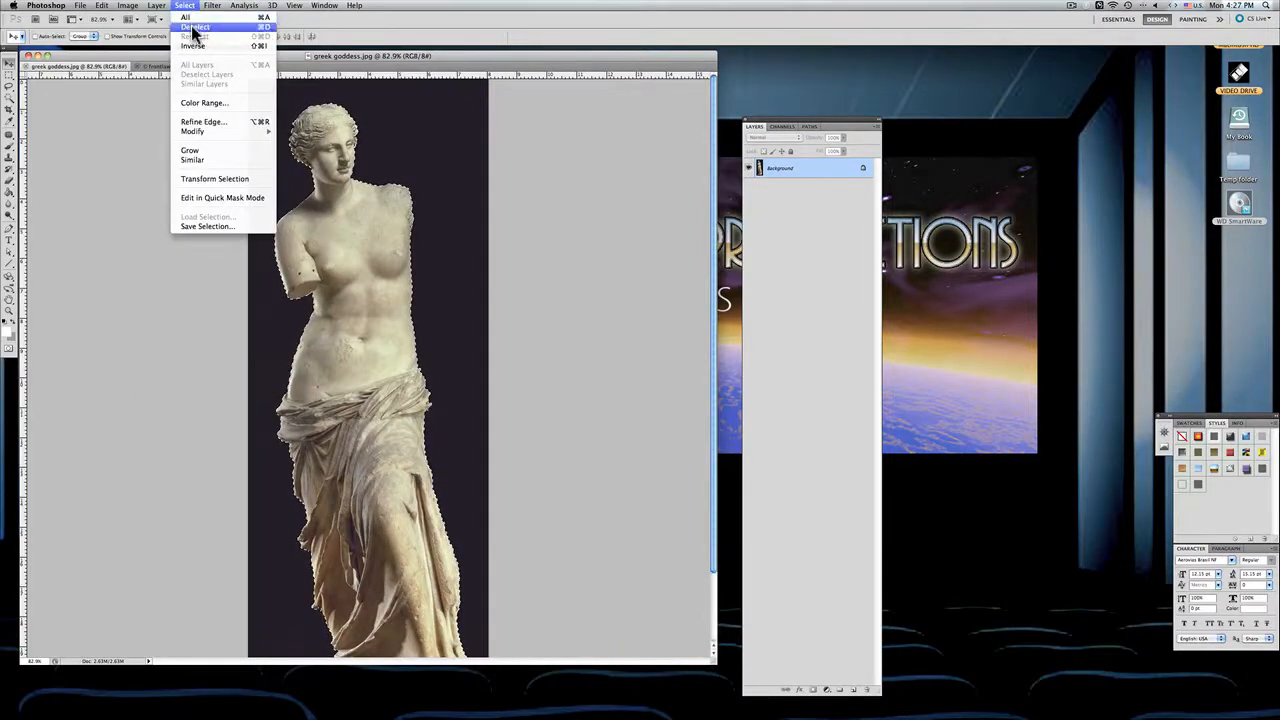
{"action": "left_click", "coordinate": [194, 26]}
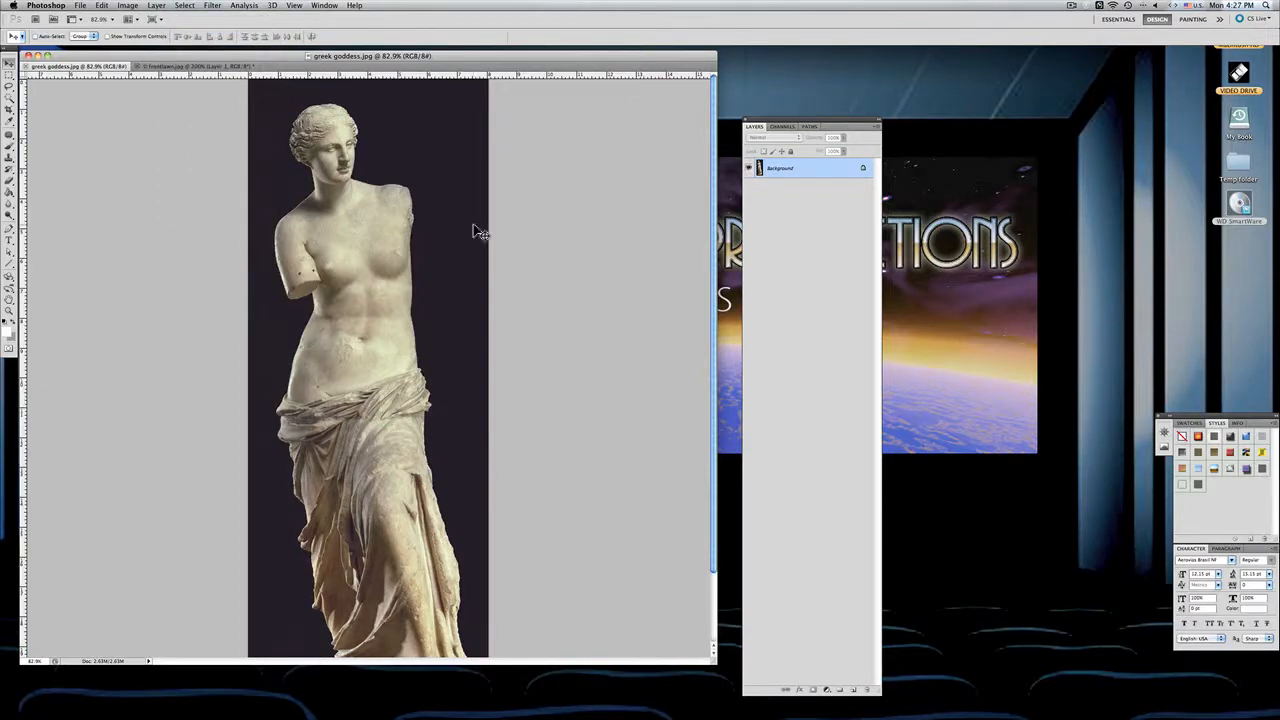
{"action": "mouse_move", "coordinate": [500, 284]}
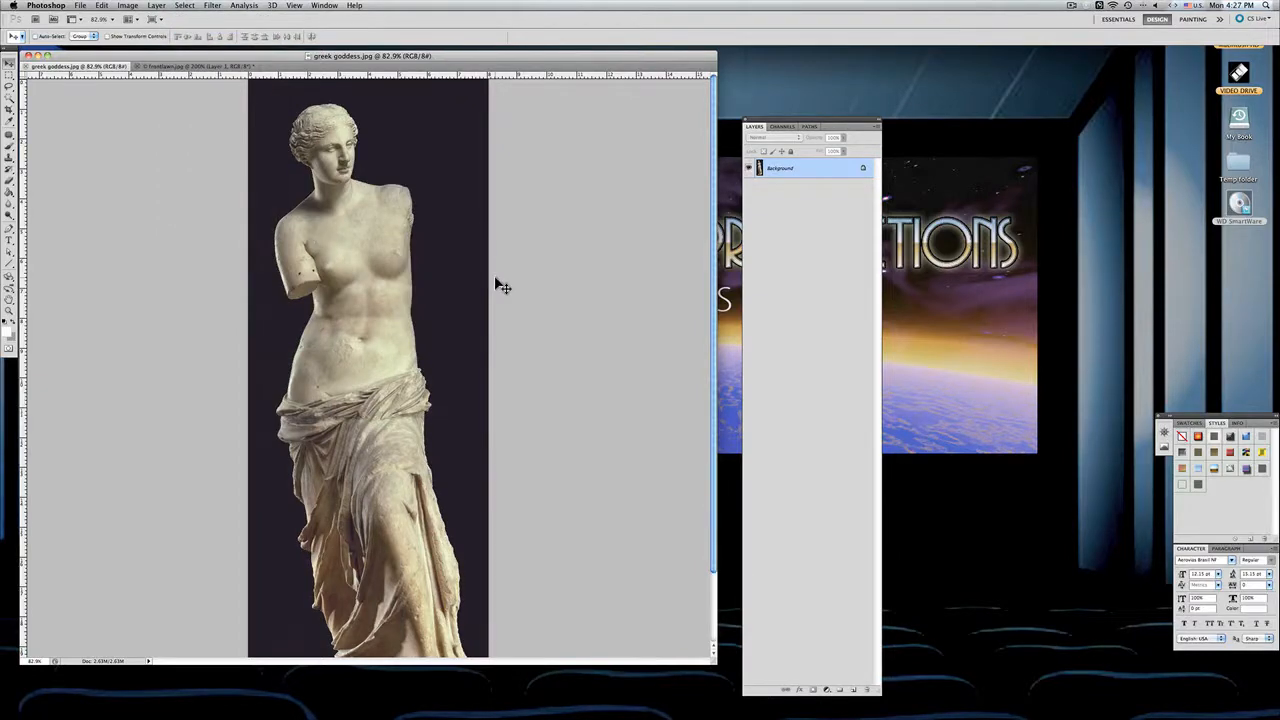